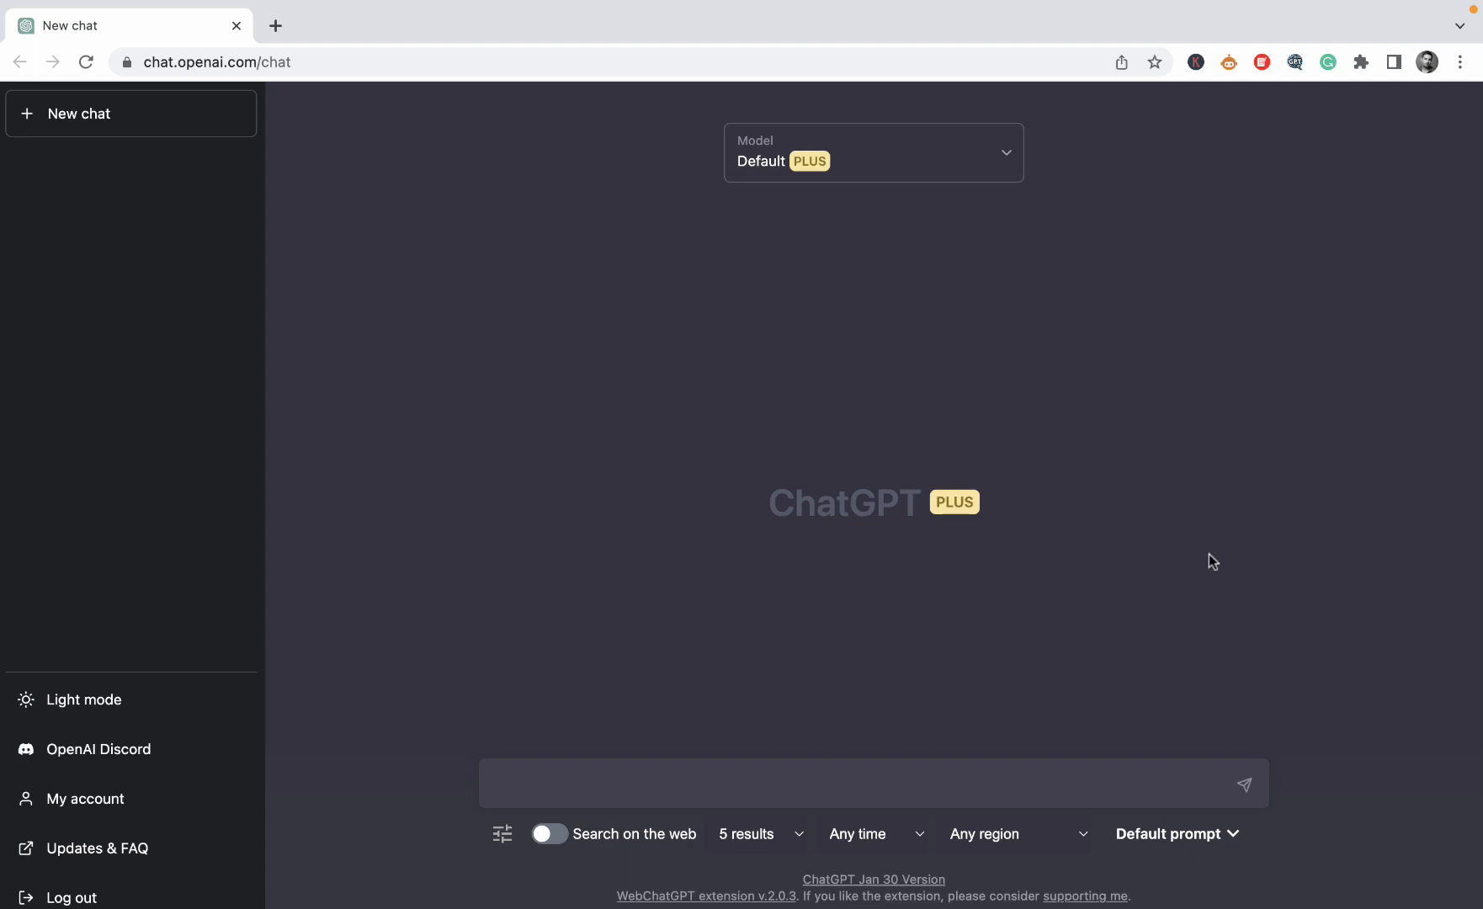
pyautogui.moveTo(1010, 157)
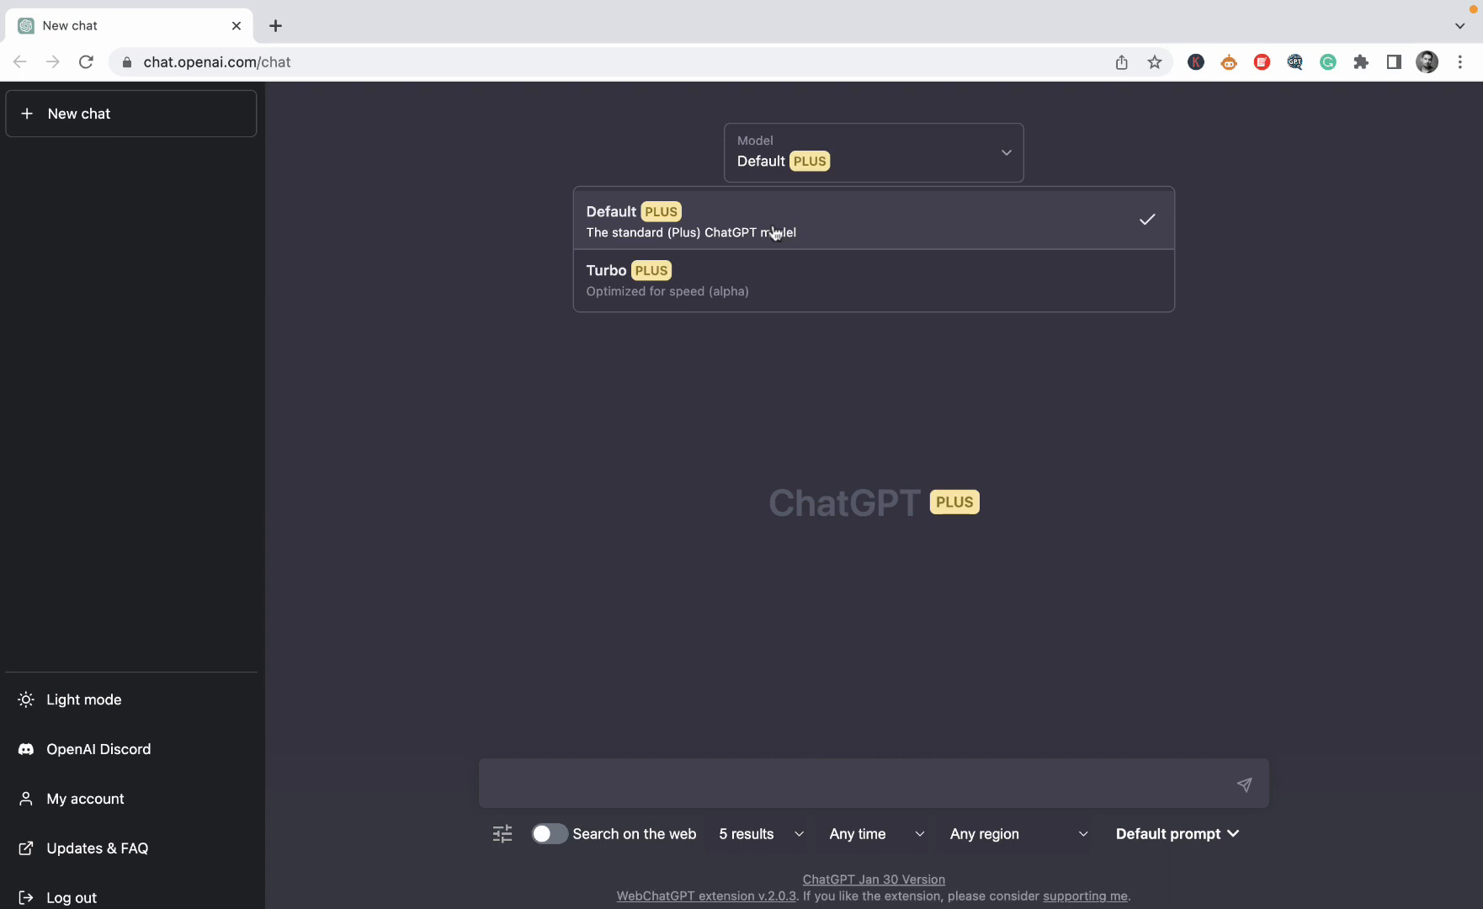
pyautogui.moveTo(780, 282)
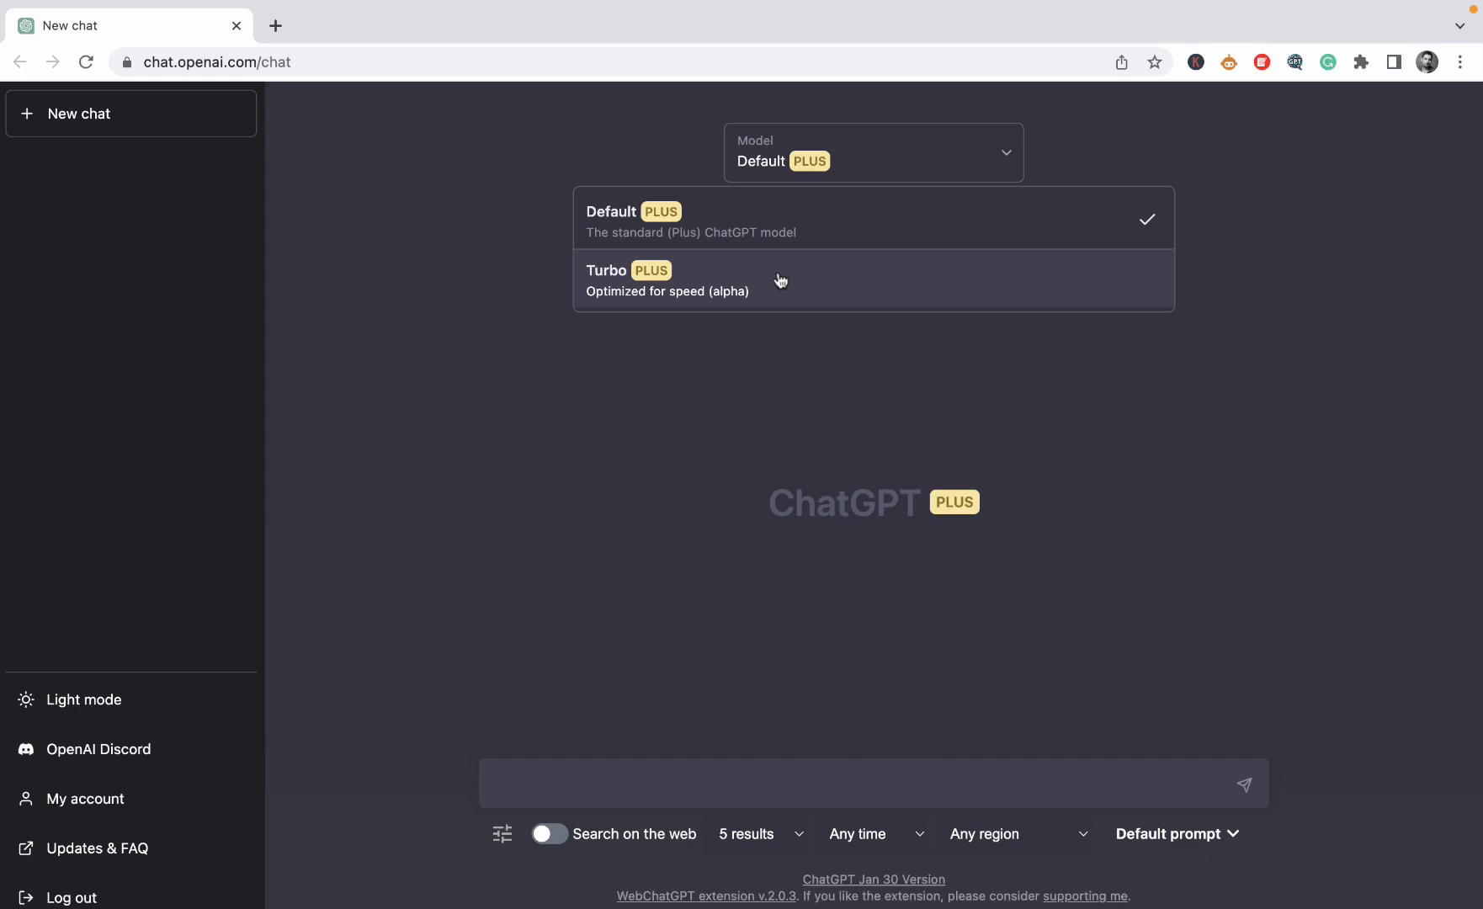
pyautogui.moveTo(813, 381)
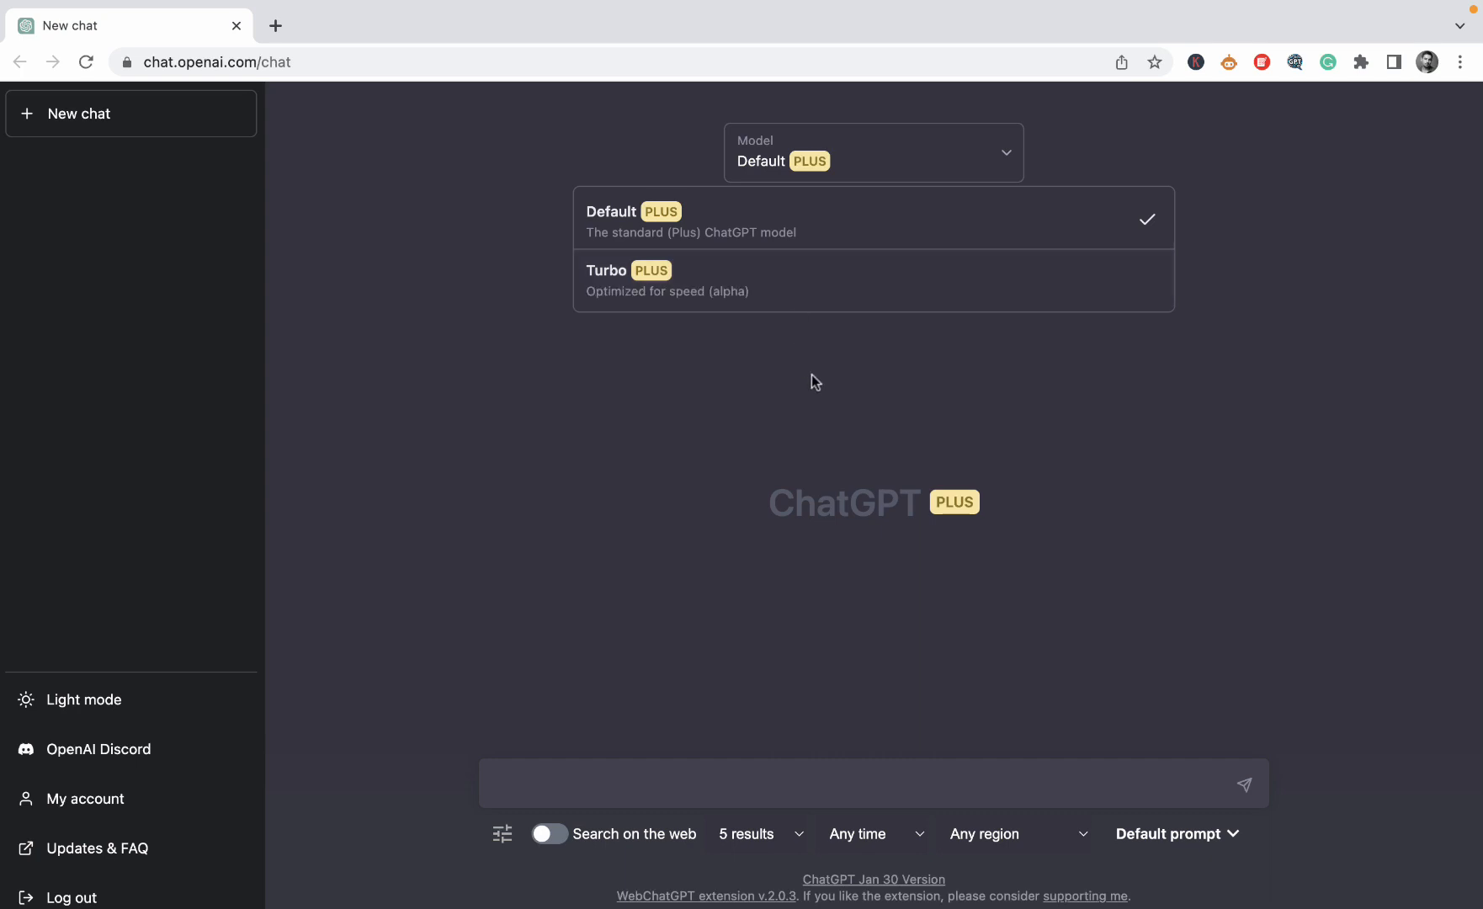
# - Keep the Default model and dismiss the model choices before drafting the dog-banana prompt
pyautogui.click(871, 153)
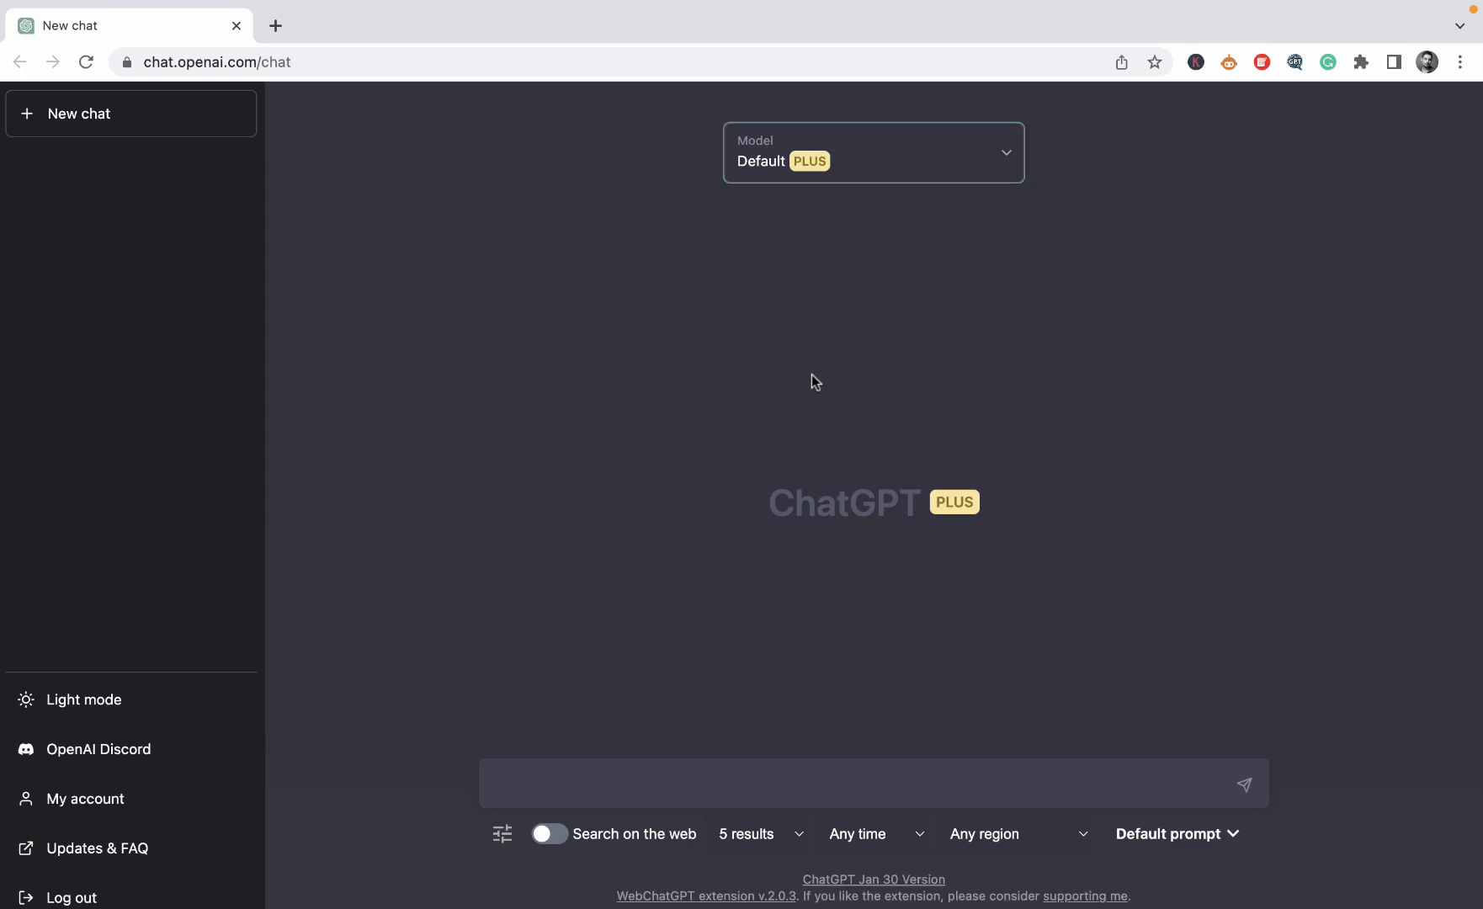
pyautogui.moveTo(896, 207)
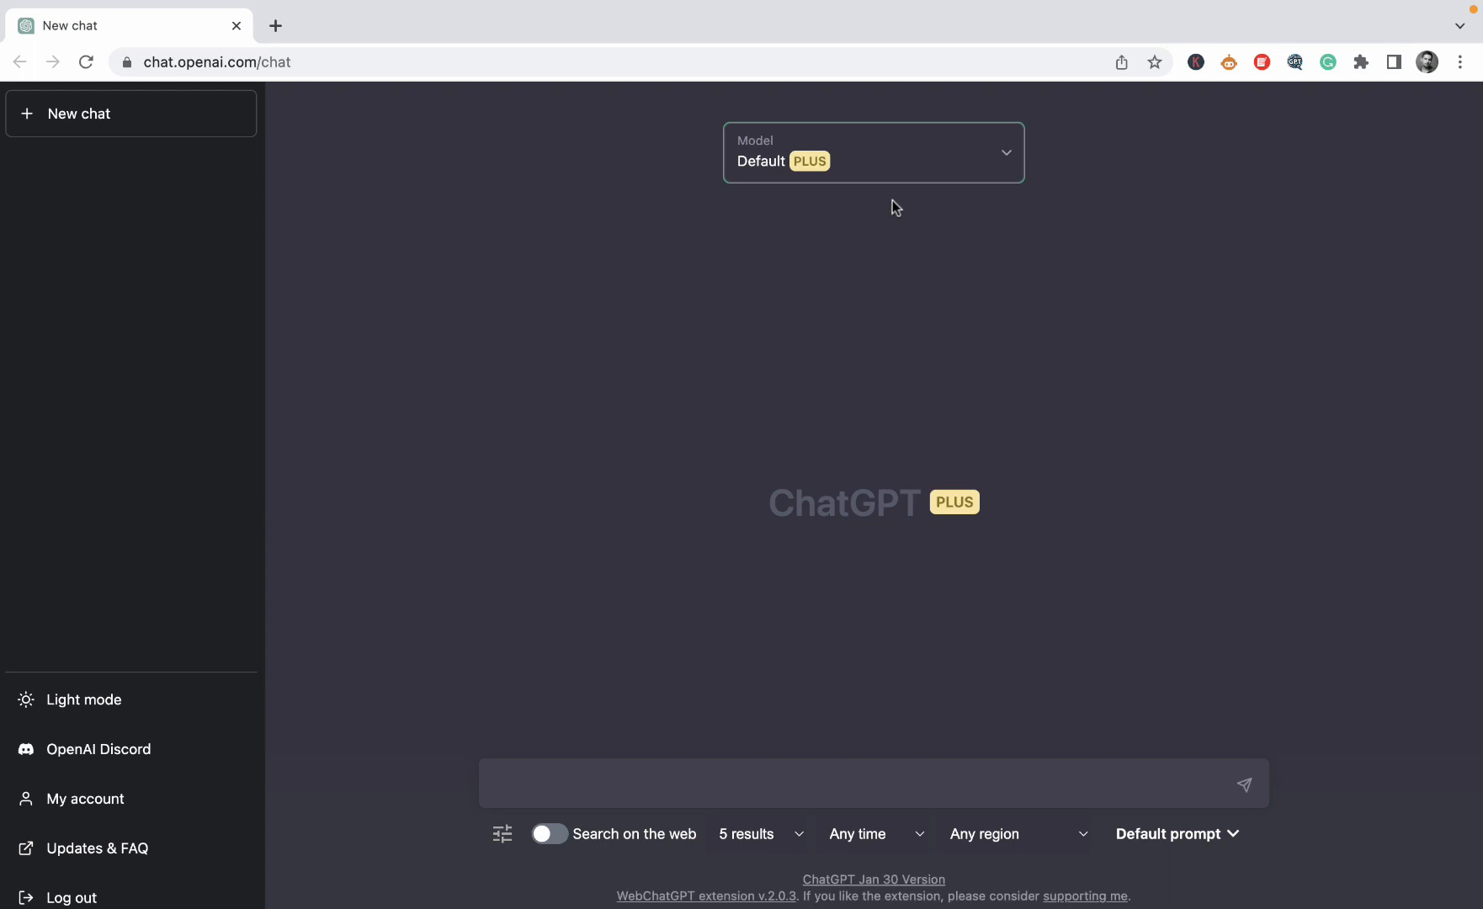
pyautogui.moveTo(889, 232)
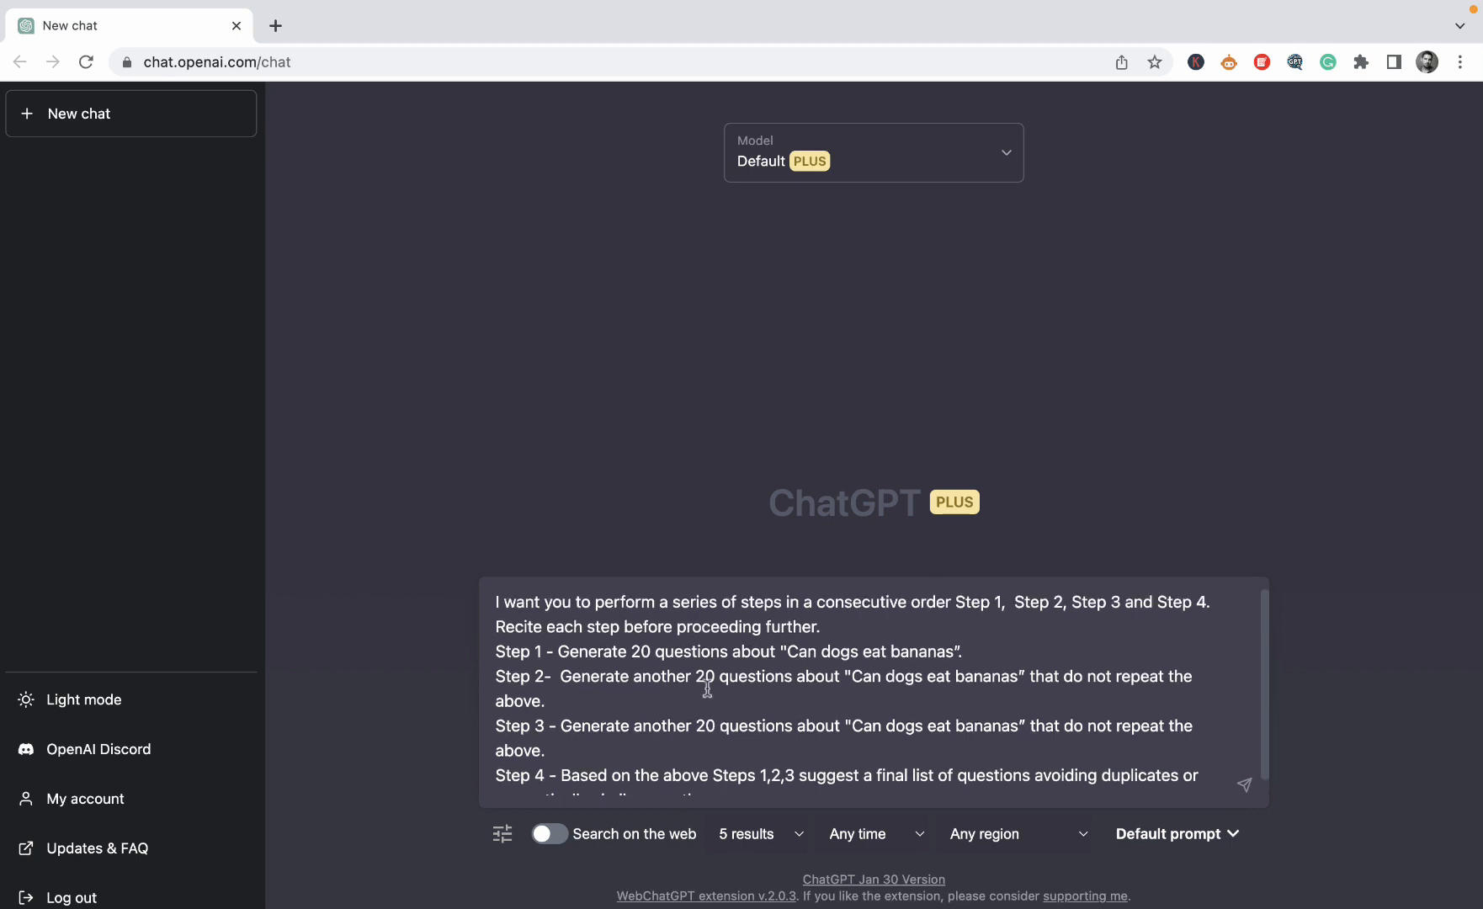
pyautogui.moveTo(632, 690)
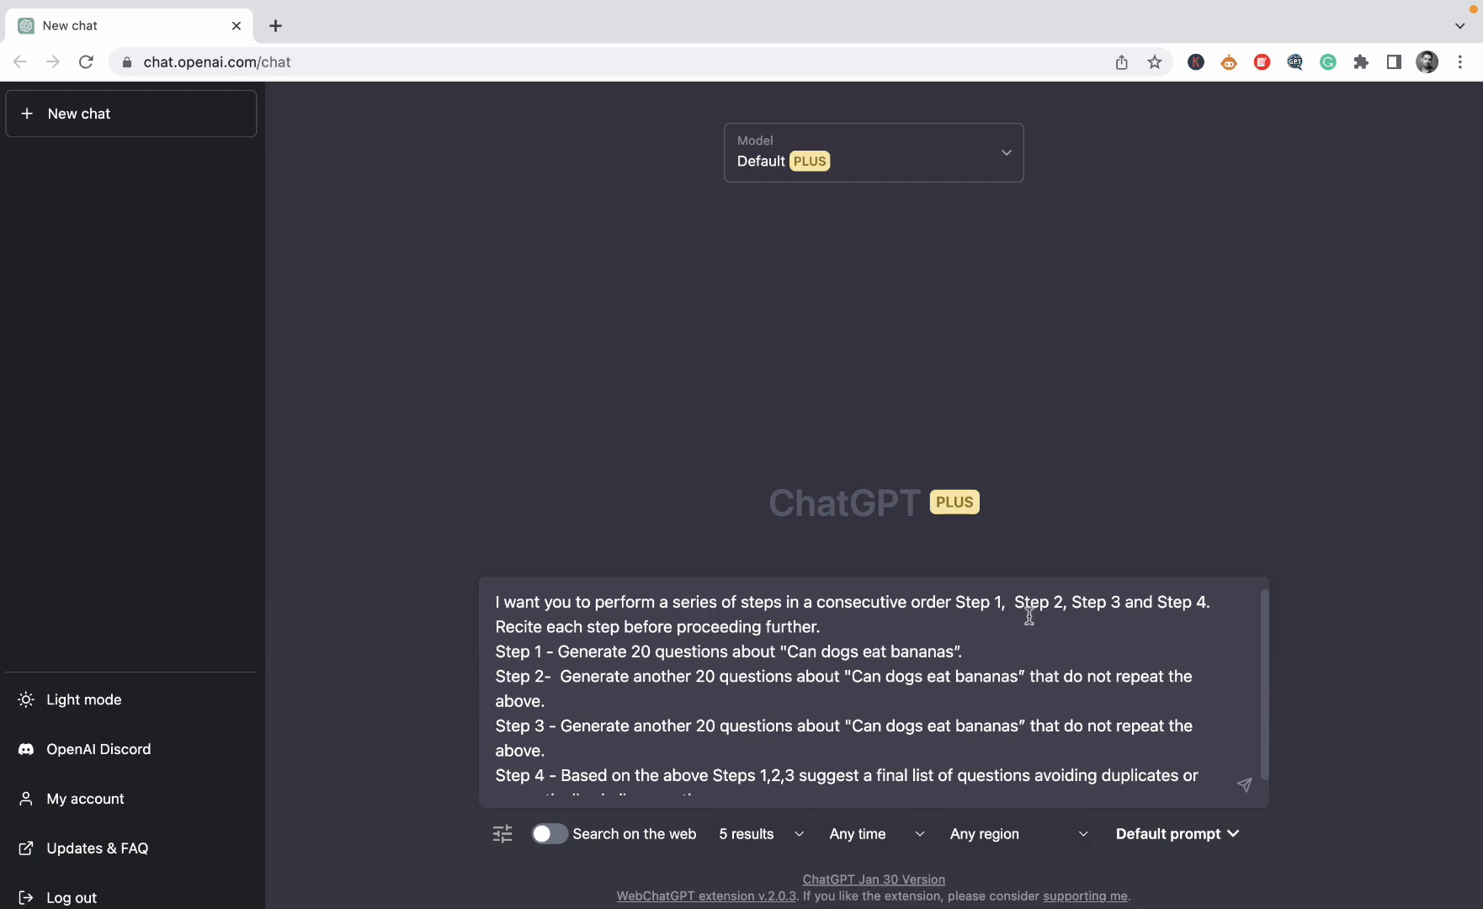
pyautogui.moveTo(762, 718)
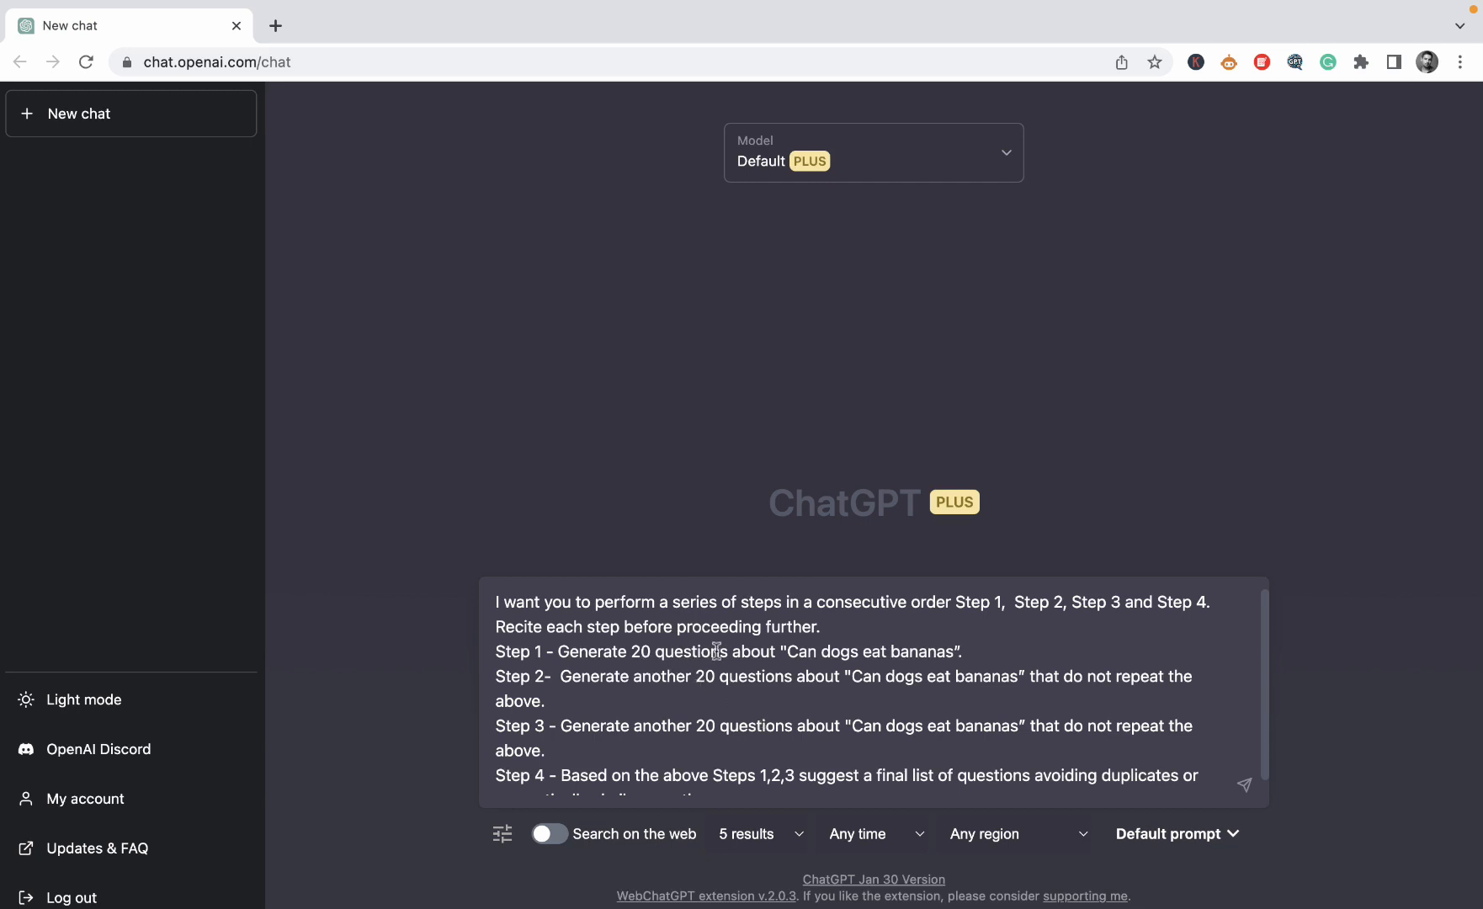
pyautogui.moveTo(751, 688)
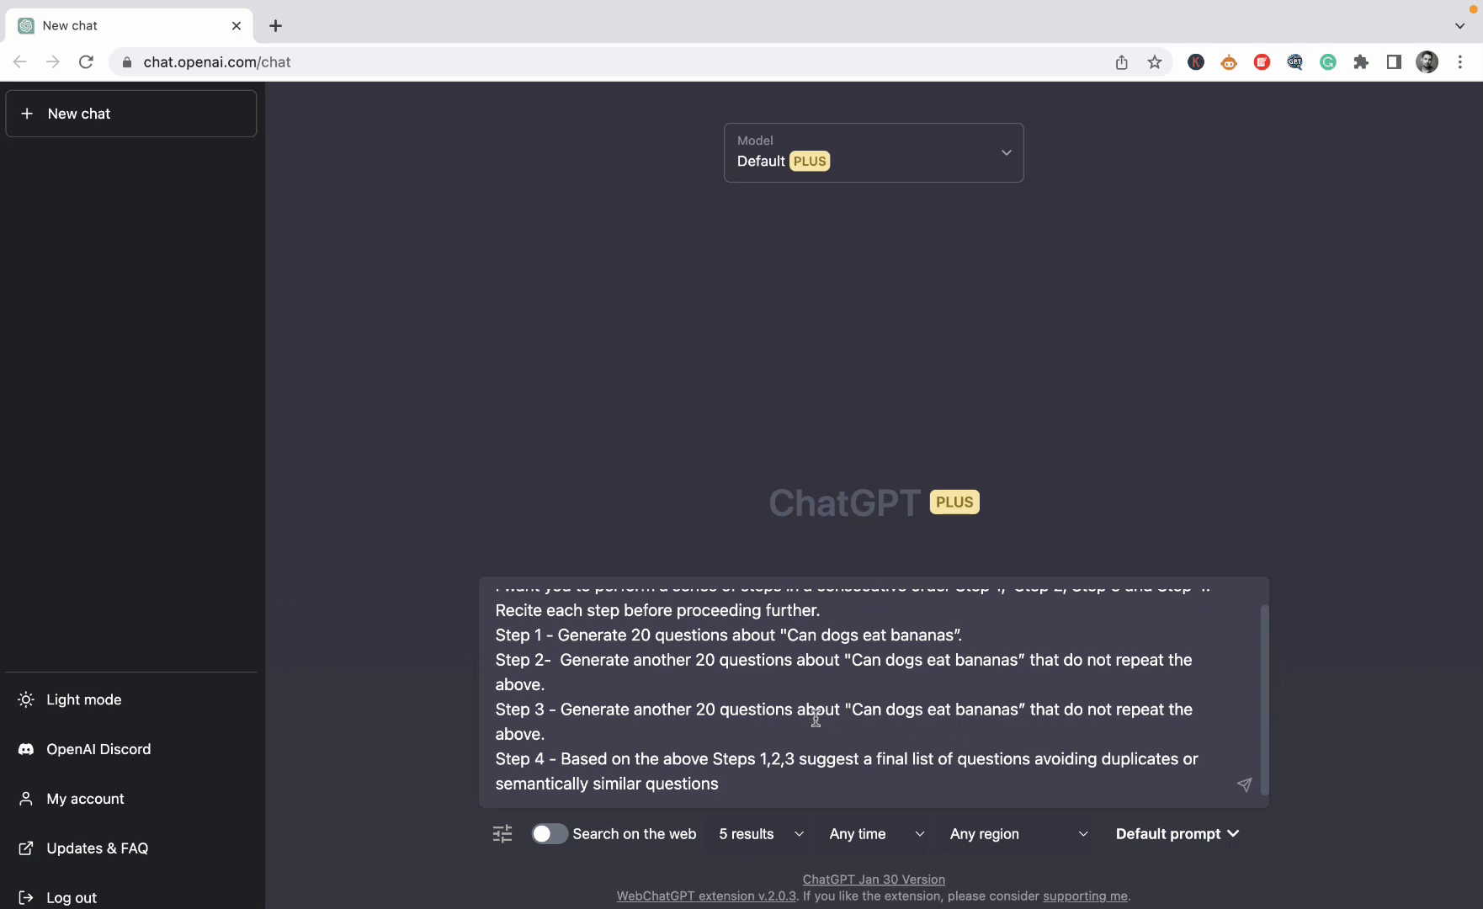
pyautogui.moveTo(686, 727)
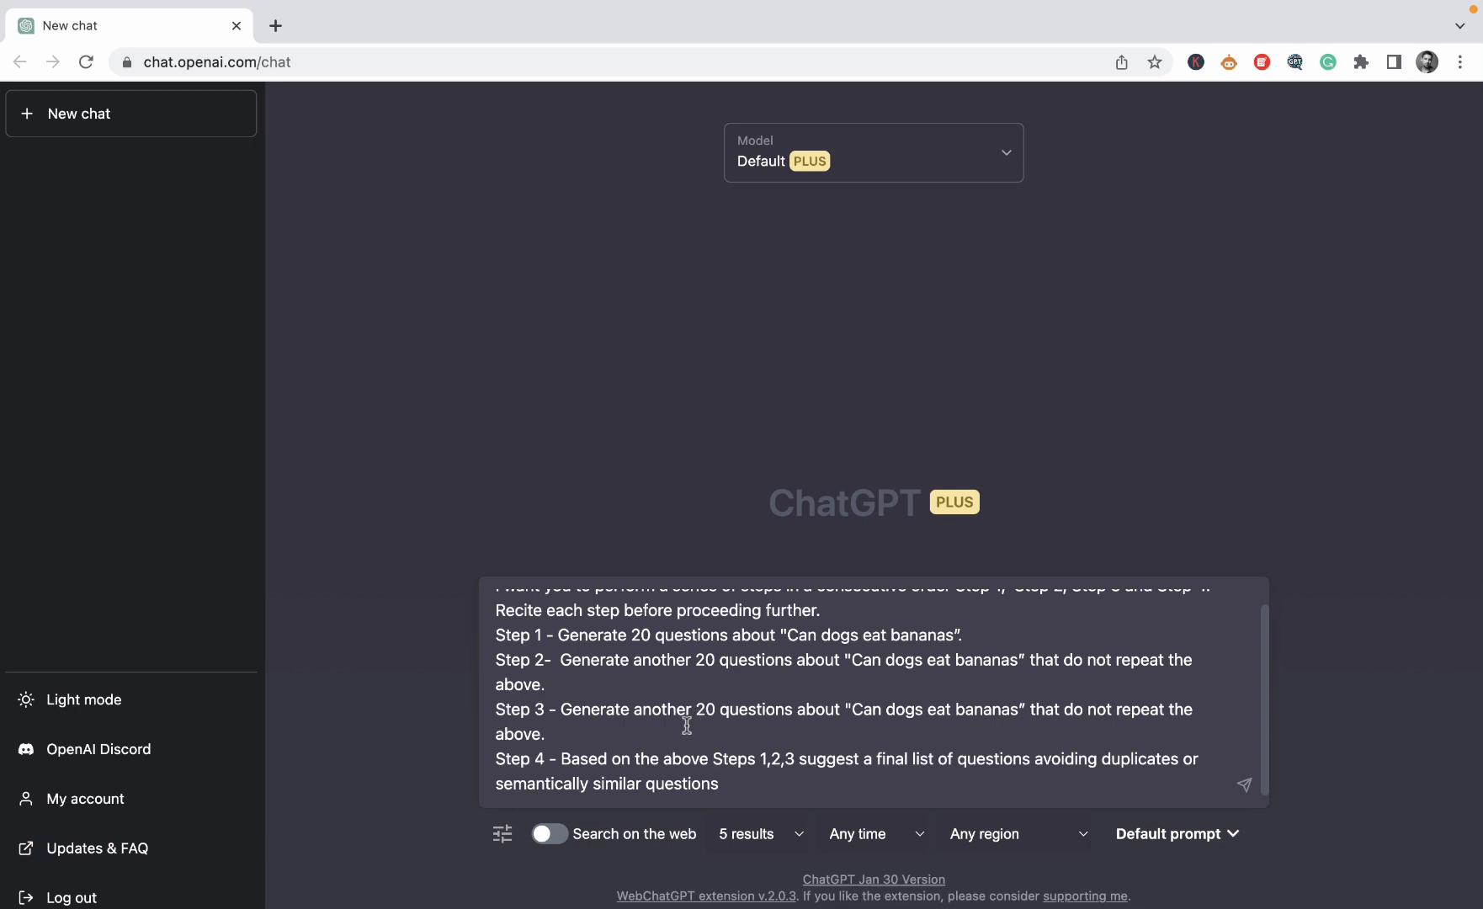
pyautogui.click(722, 785)
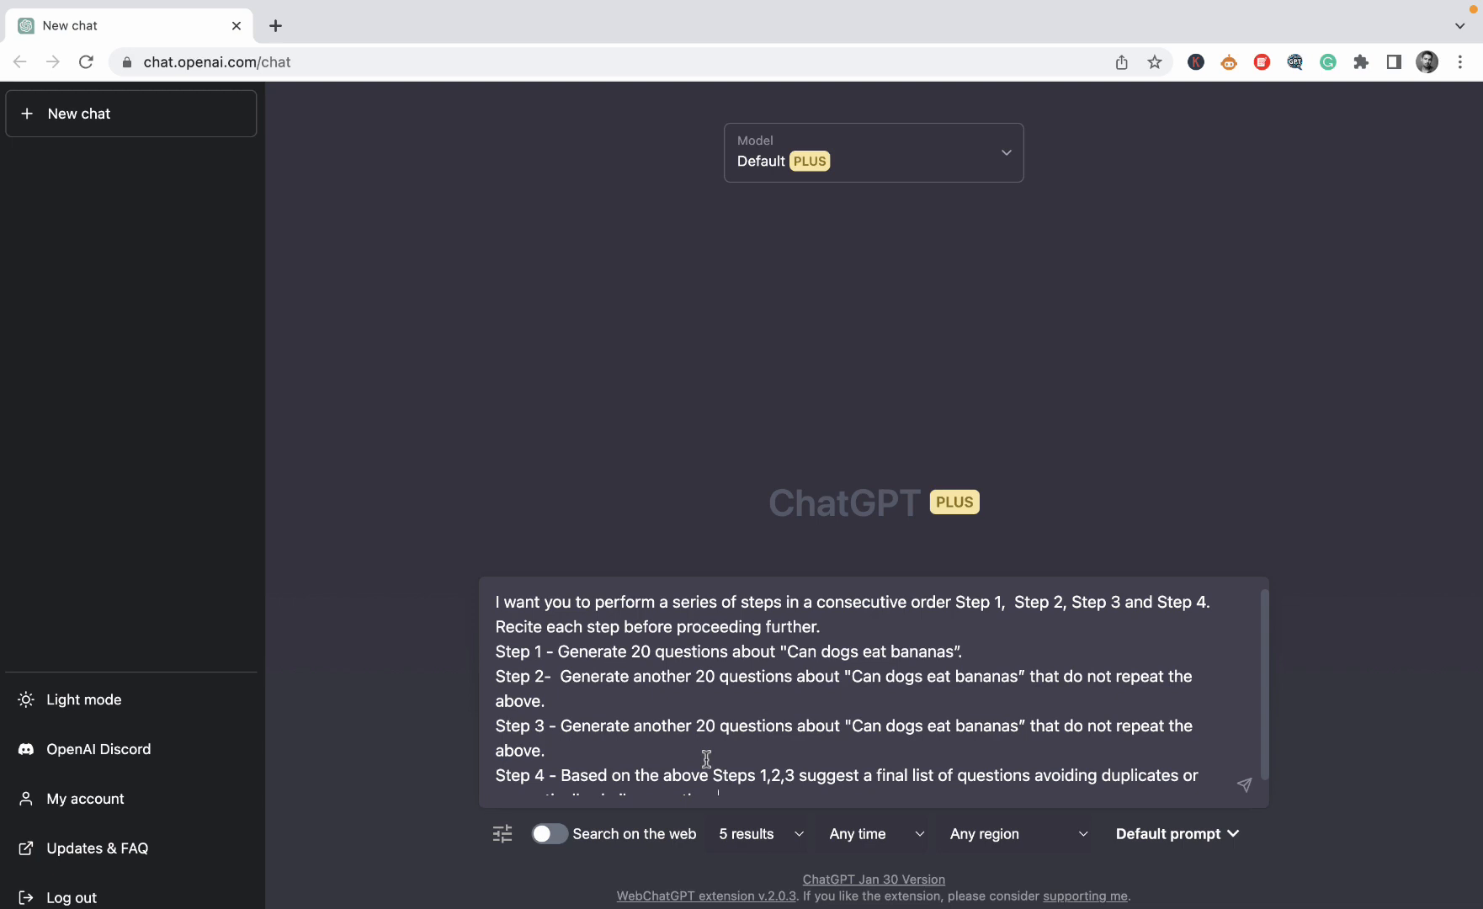
pyautogui.moveTo(710, 681)
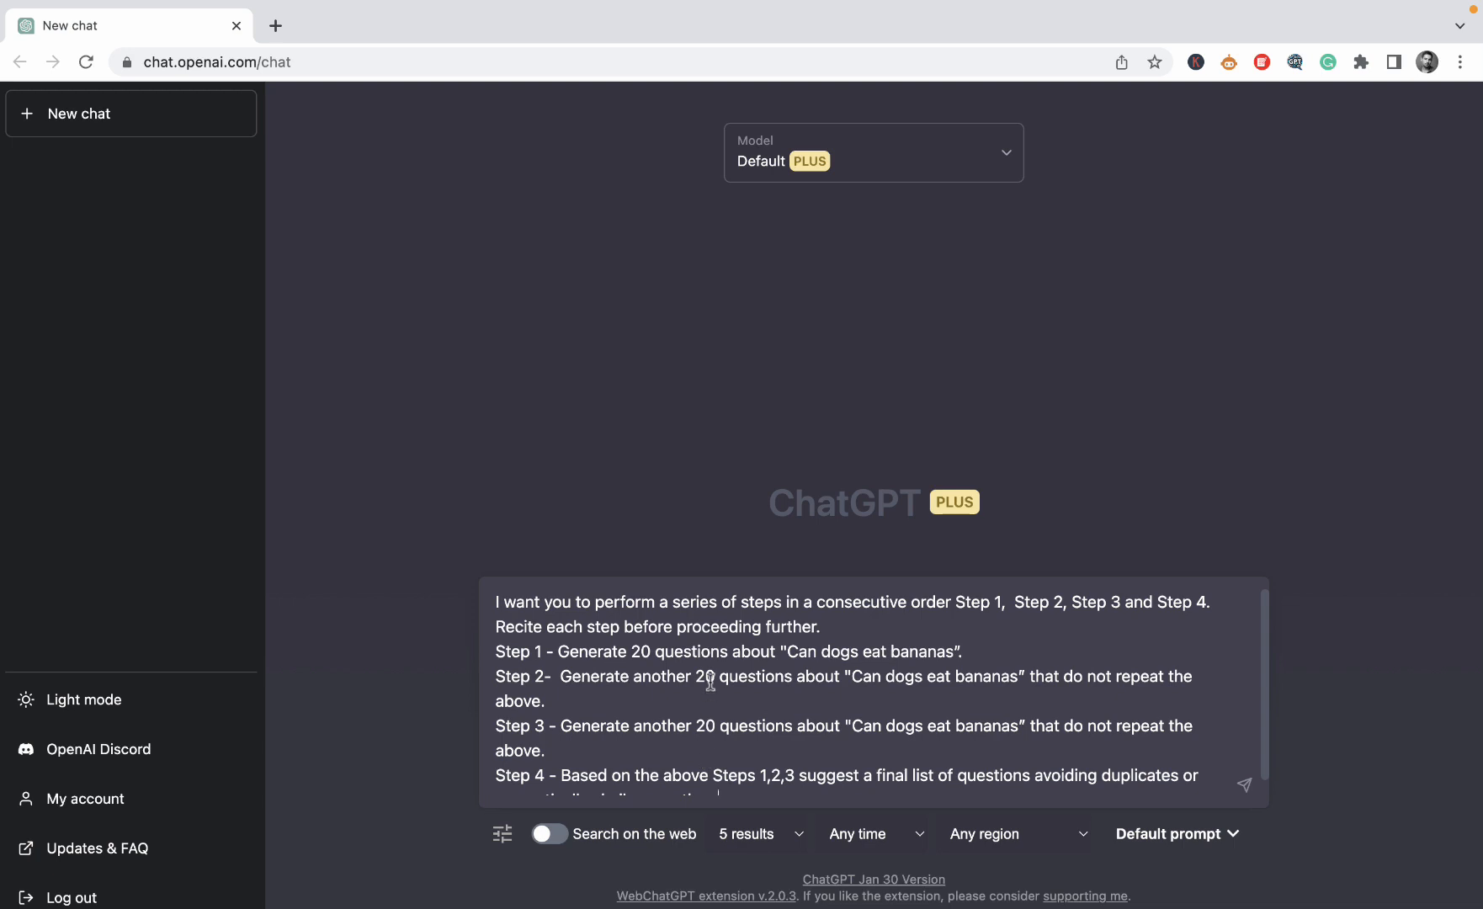
pyautogui.moveTo(714, 721)
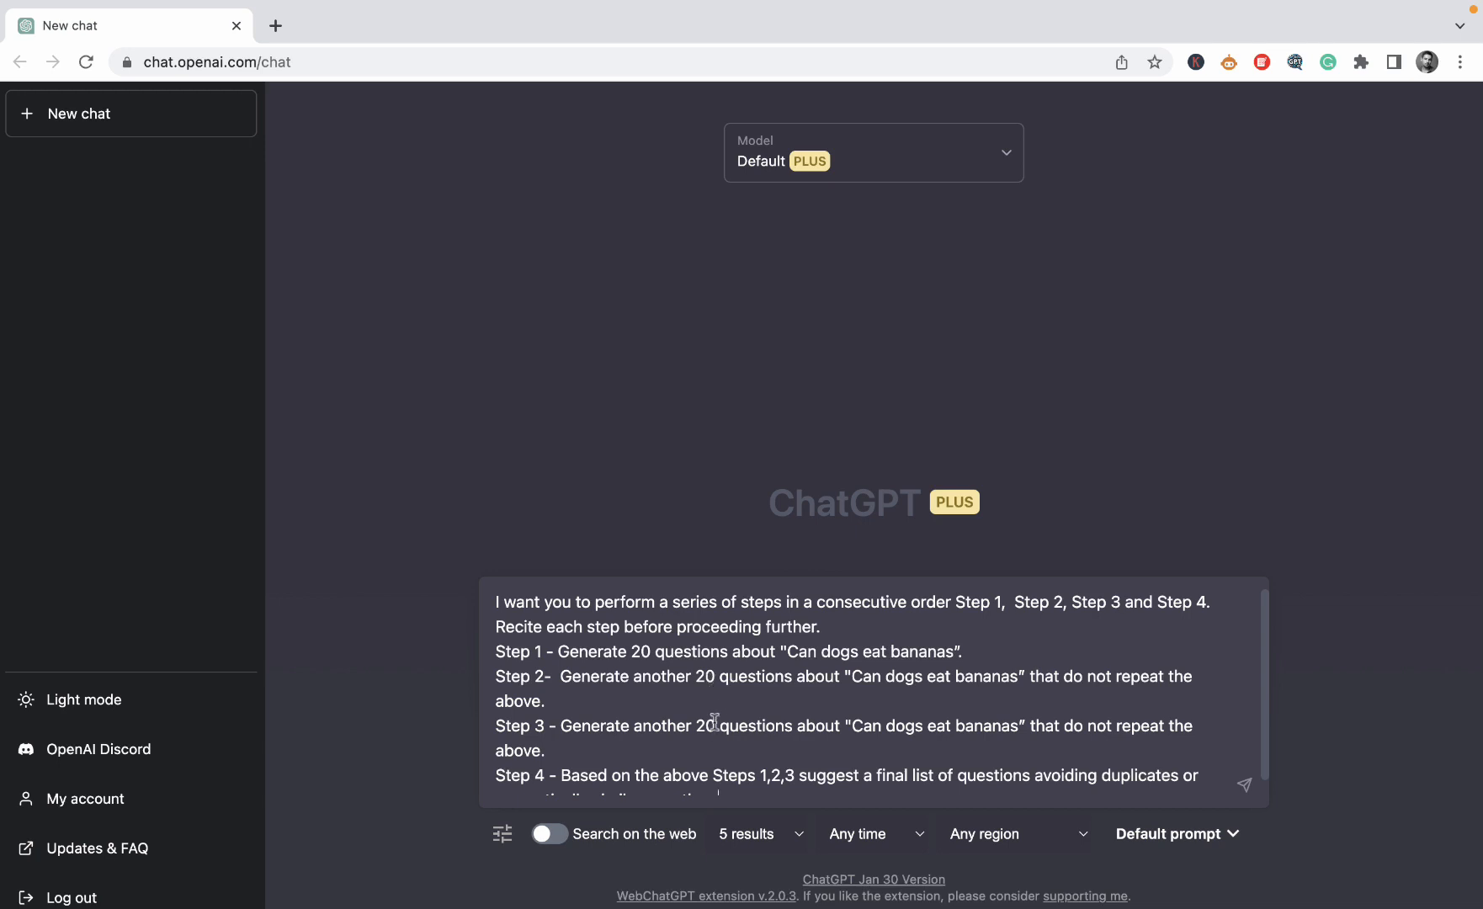
# - Finish the prompt with 'semantically similar questions', send it, and scroll through Steps 1–3
pyautogui.write('semantically similar questions')
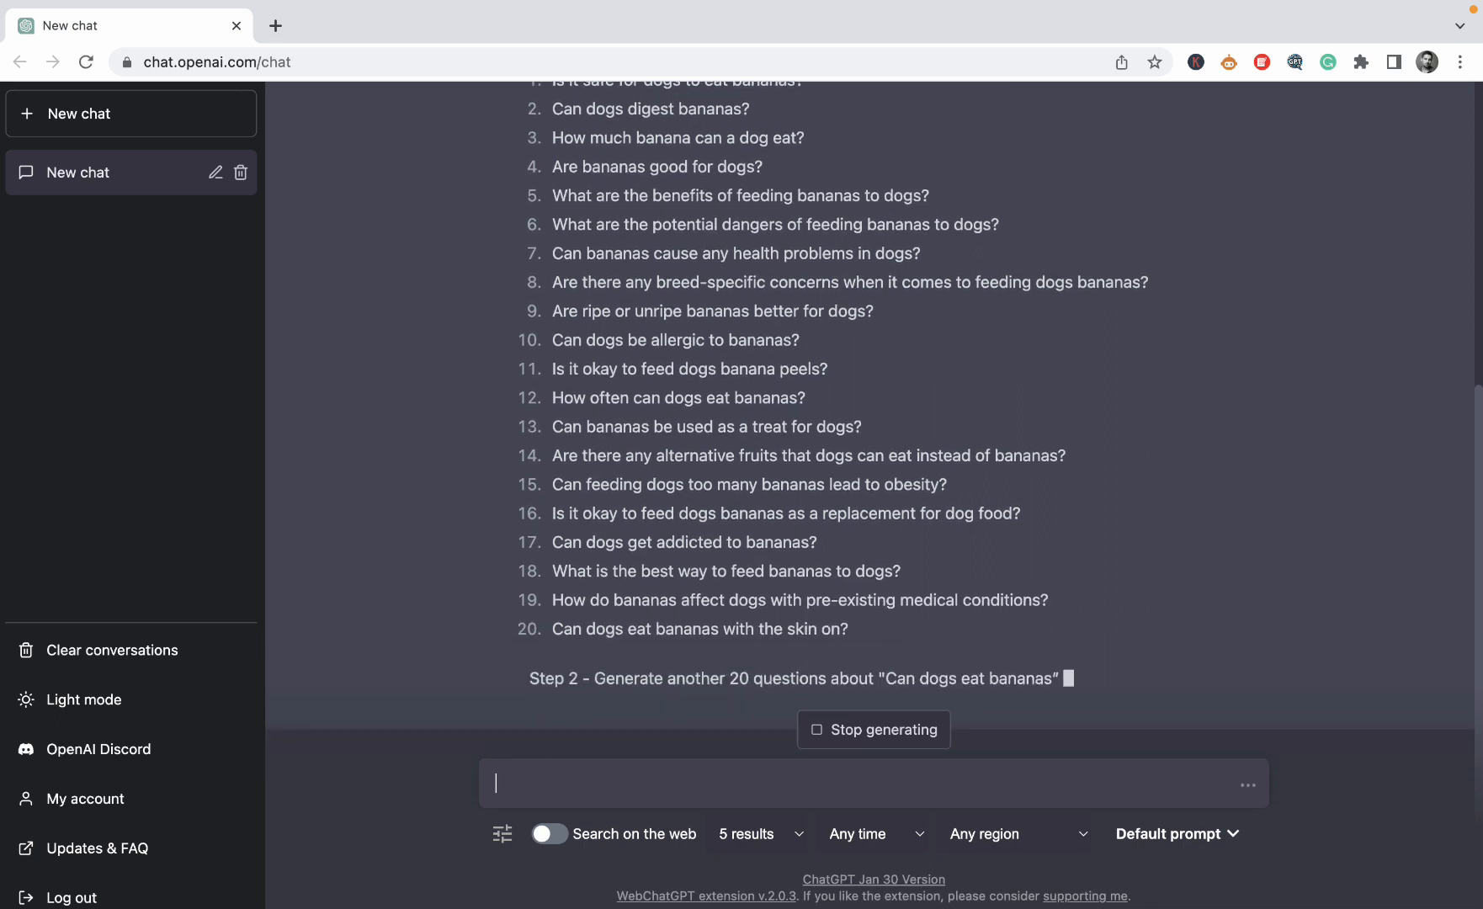
pyautogui.scroll(-3)
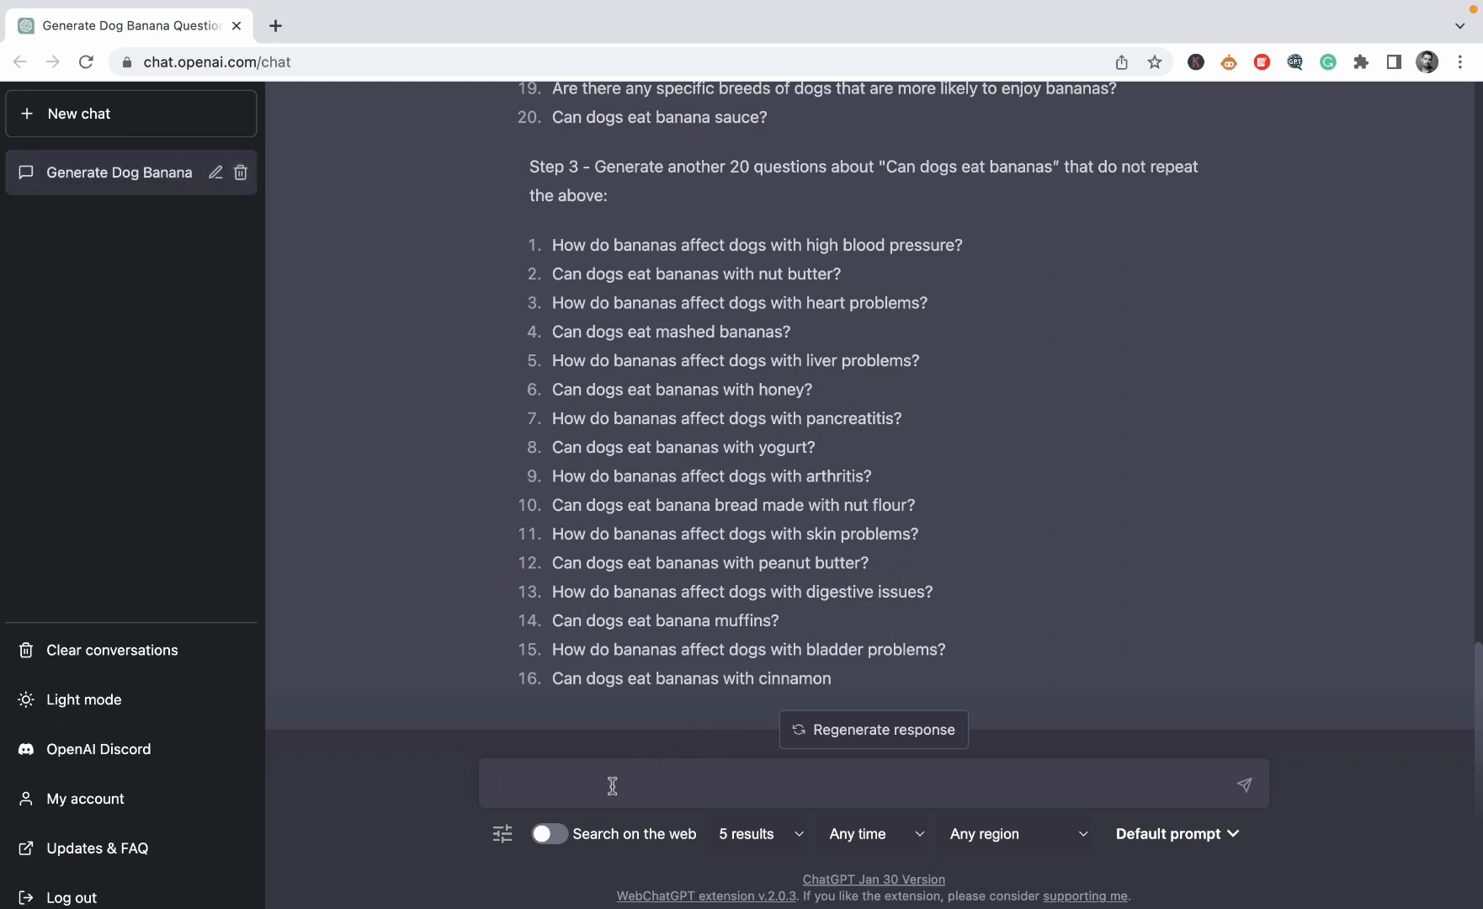
# - Send 'continue the above' so ChatGPT completes Step 3 and the 40-question list
pyautogui.write('continue frm the')
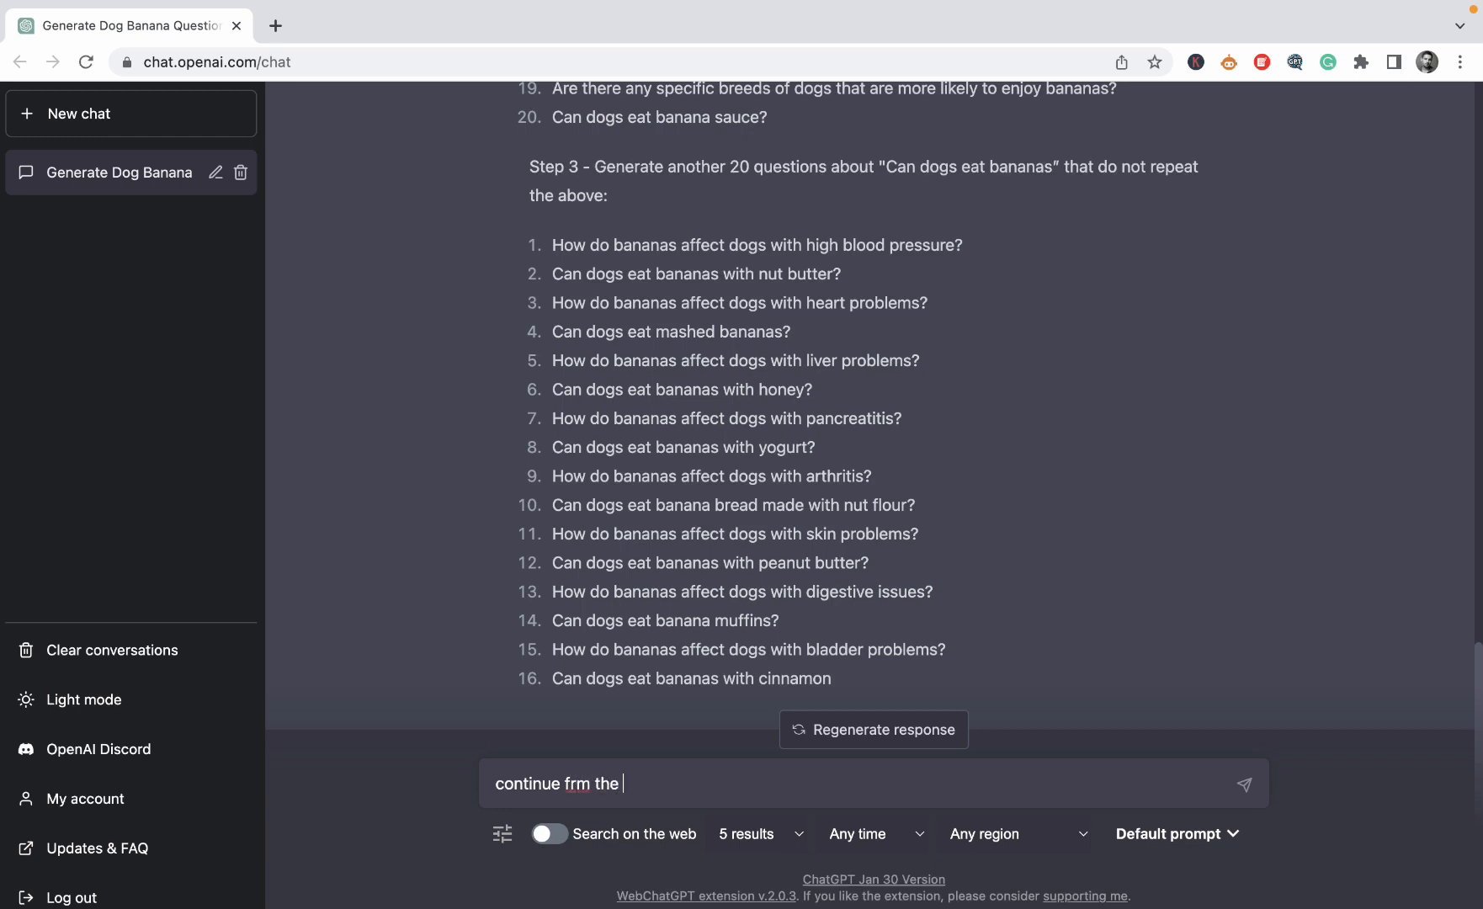
pyautogui.write('continue the')
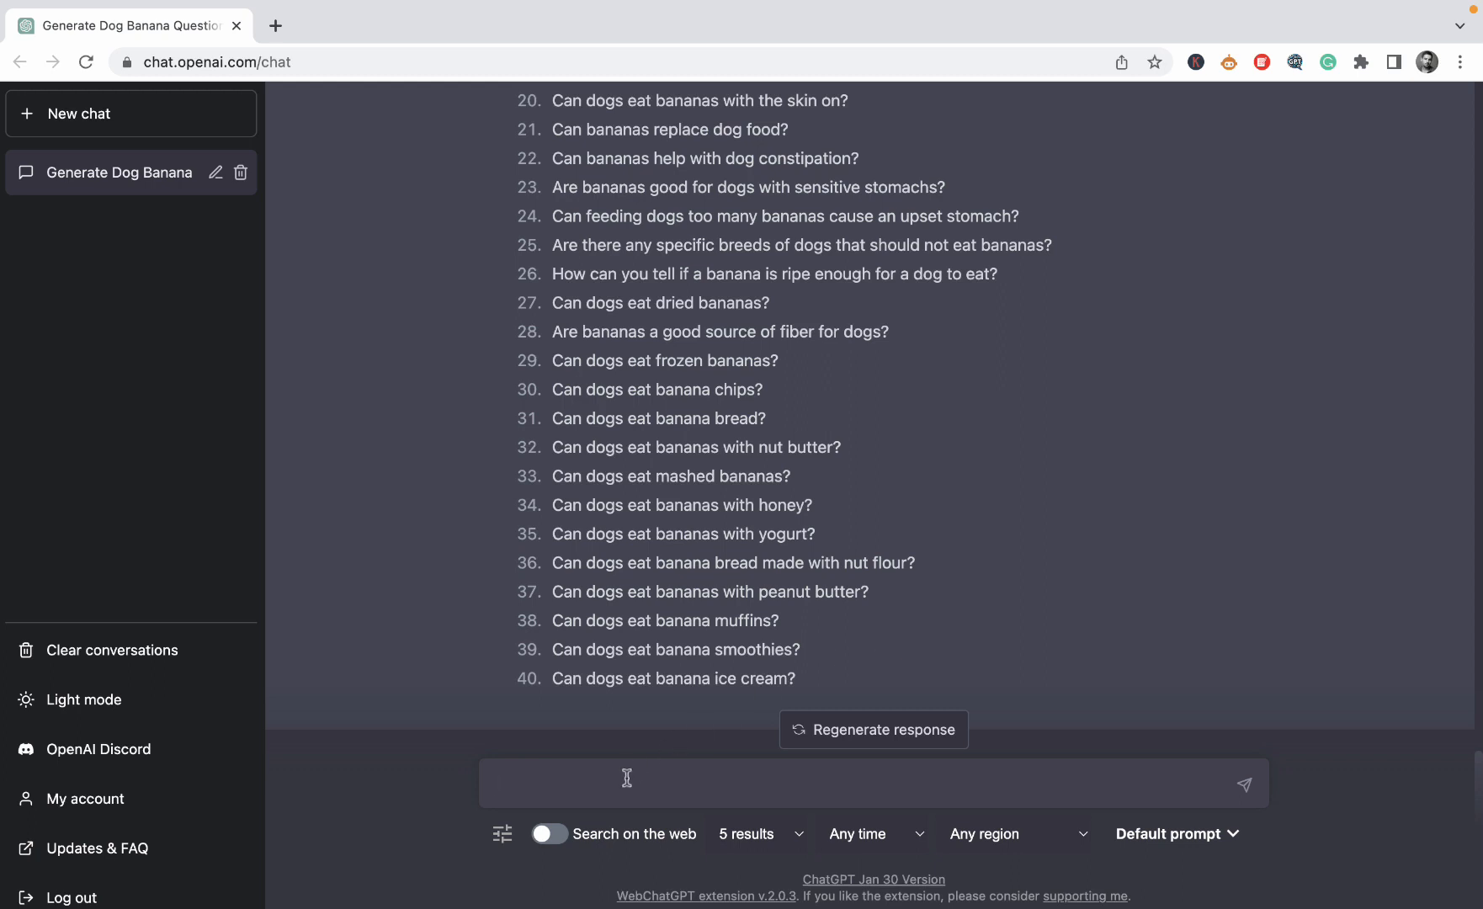
# - Send 'continue the above' again, then scroll up to review the Step 4 list
pyautogui.write('conti')
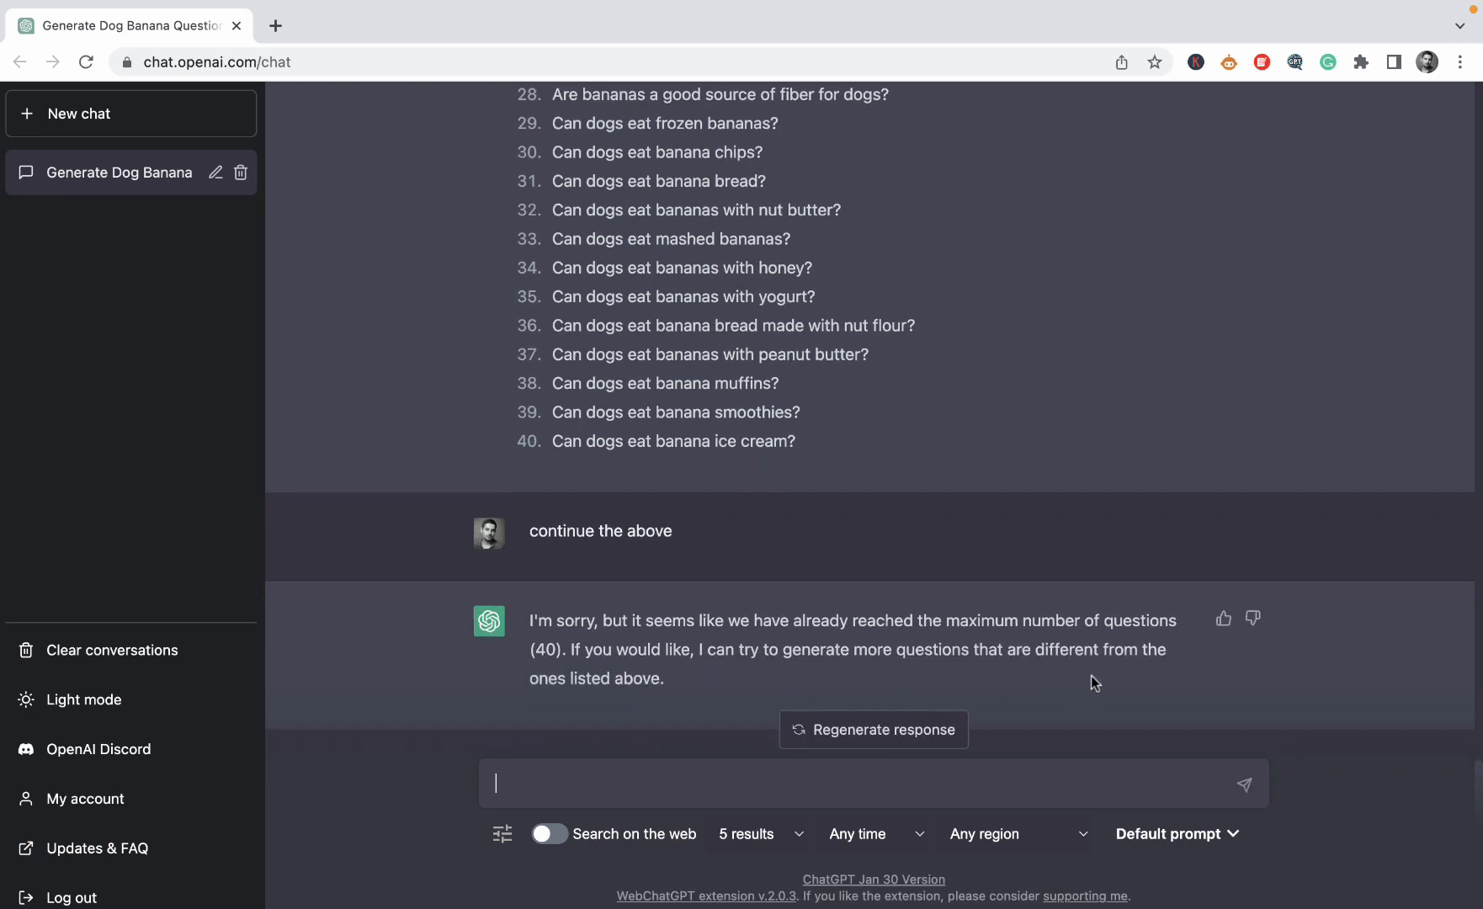
pyautogui.moveTo(920, 670)
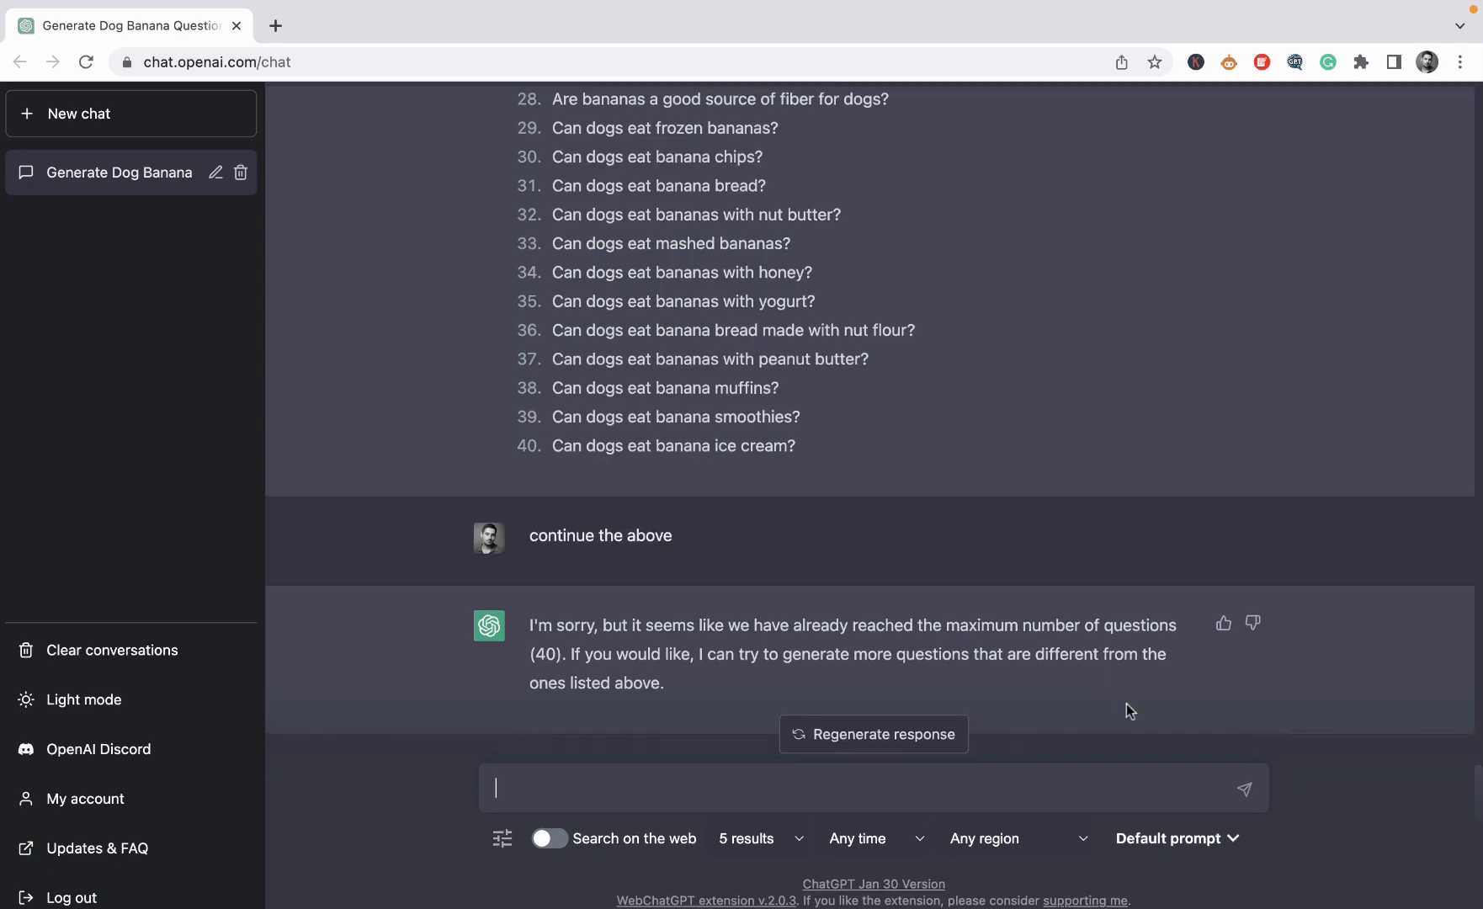
pyautogui.scroll(3)
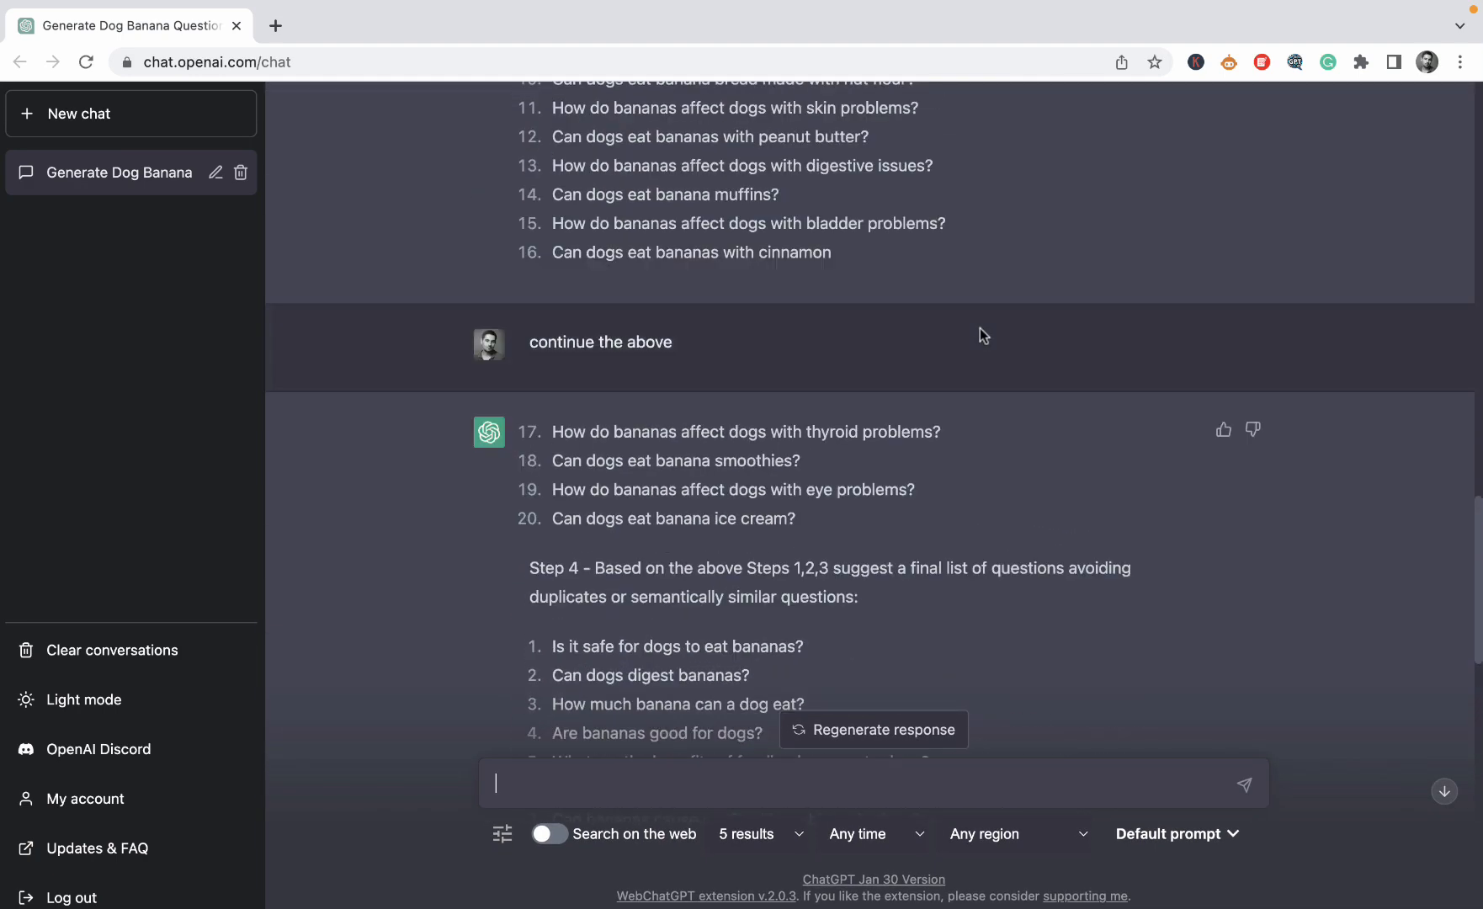
pyautogui.scroll(-3)
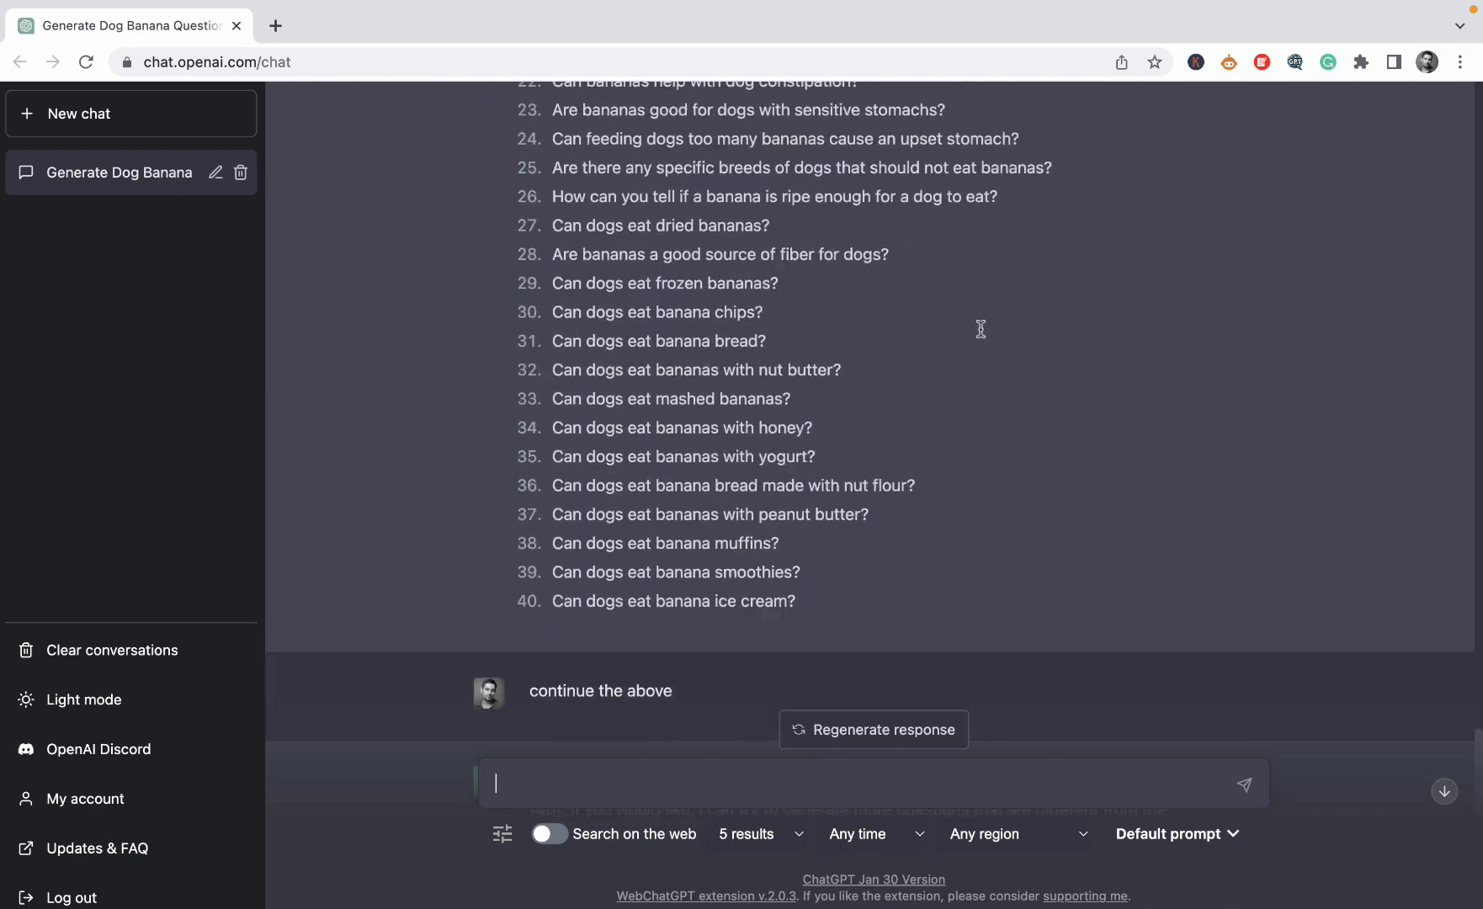
pyautogui.scroll(3)
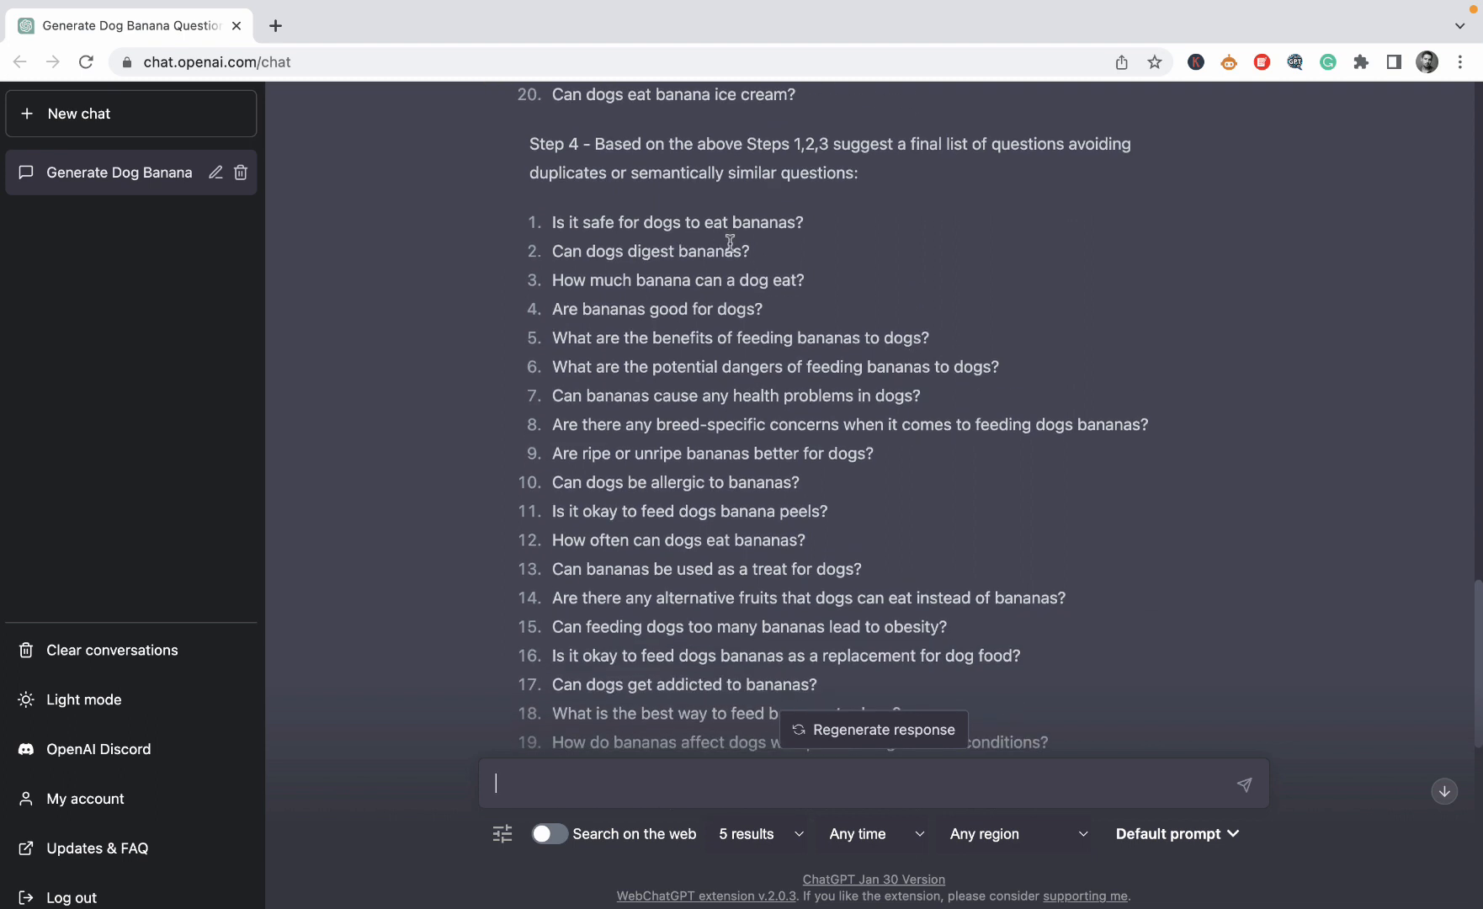
pyautogui.moveTo(781, 258)
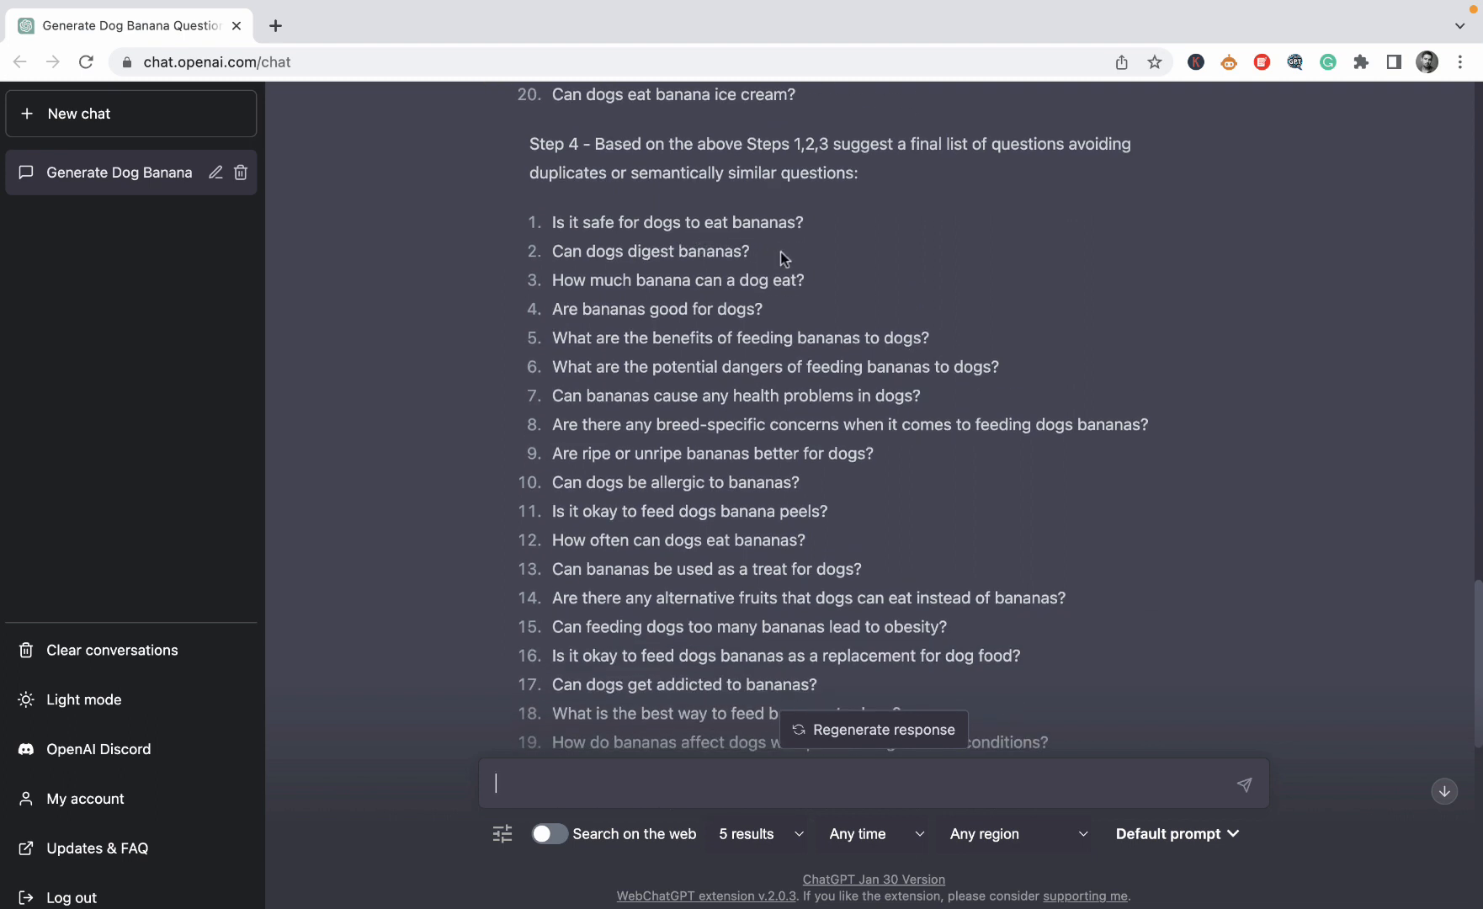
pyautogui.moveTo(825, 413)
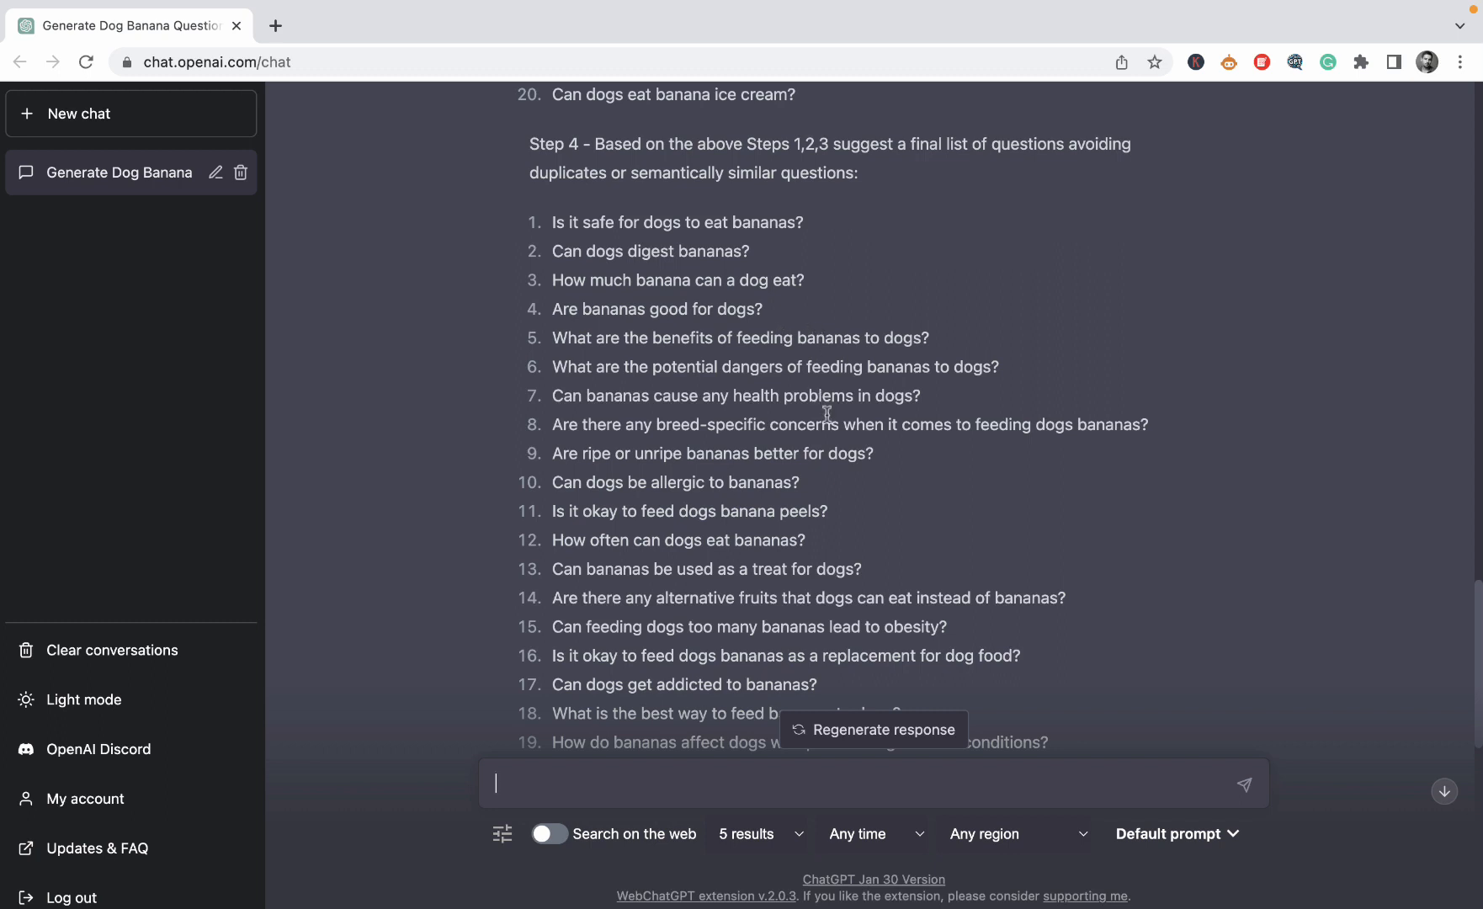
pyautogui.moveTo(757, 586)
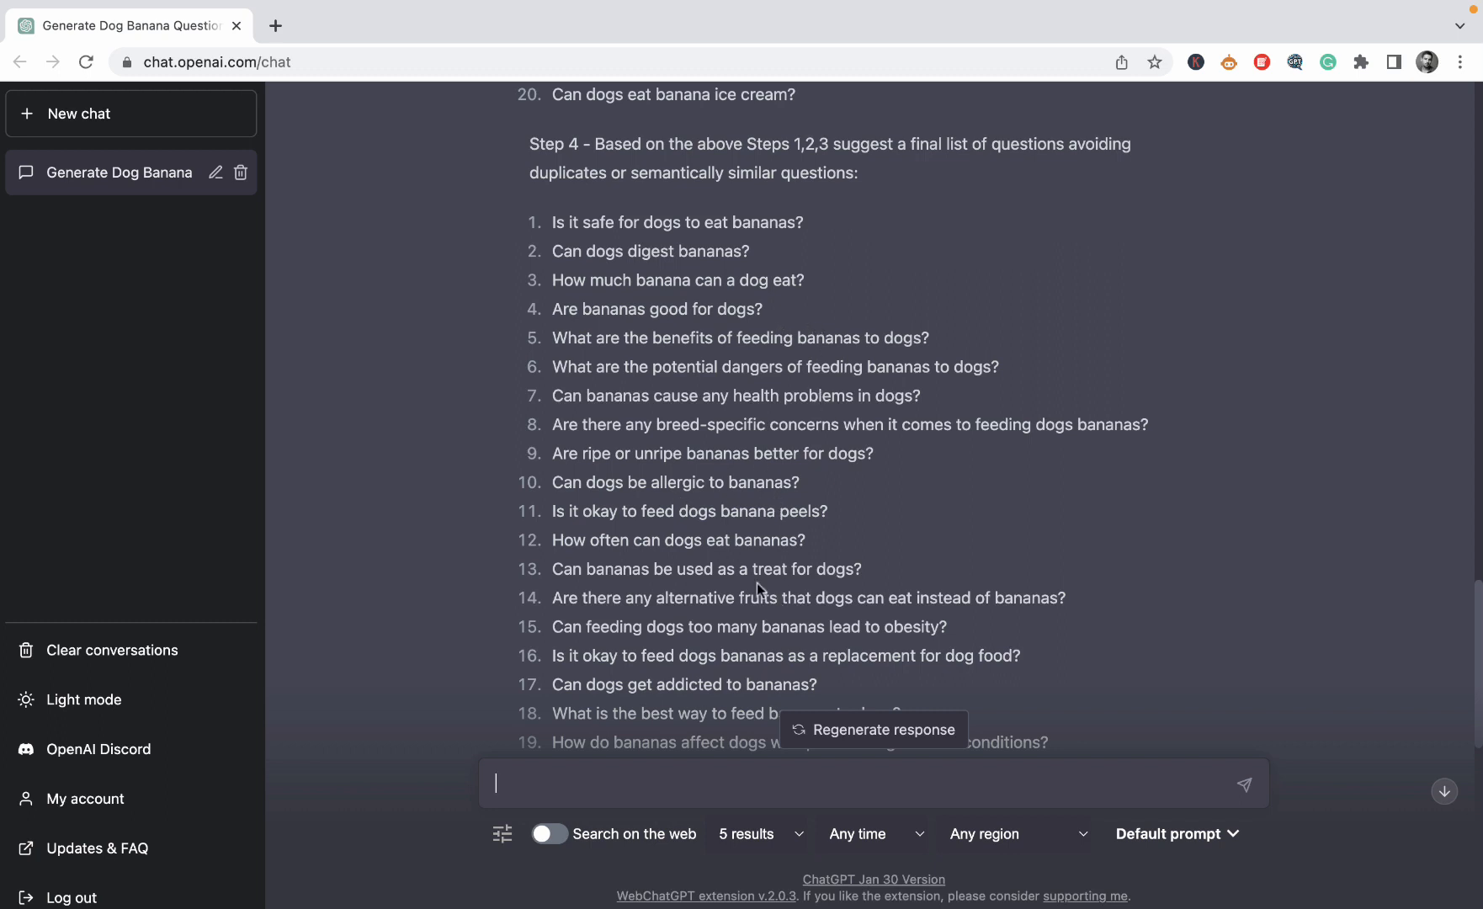
pyautogui.scroll(-3)
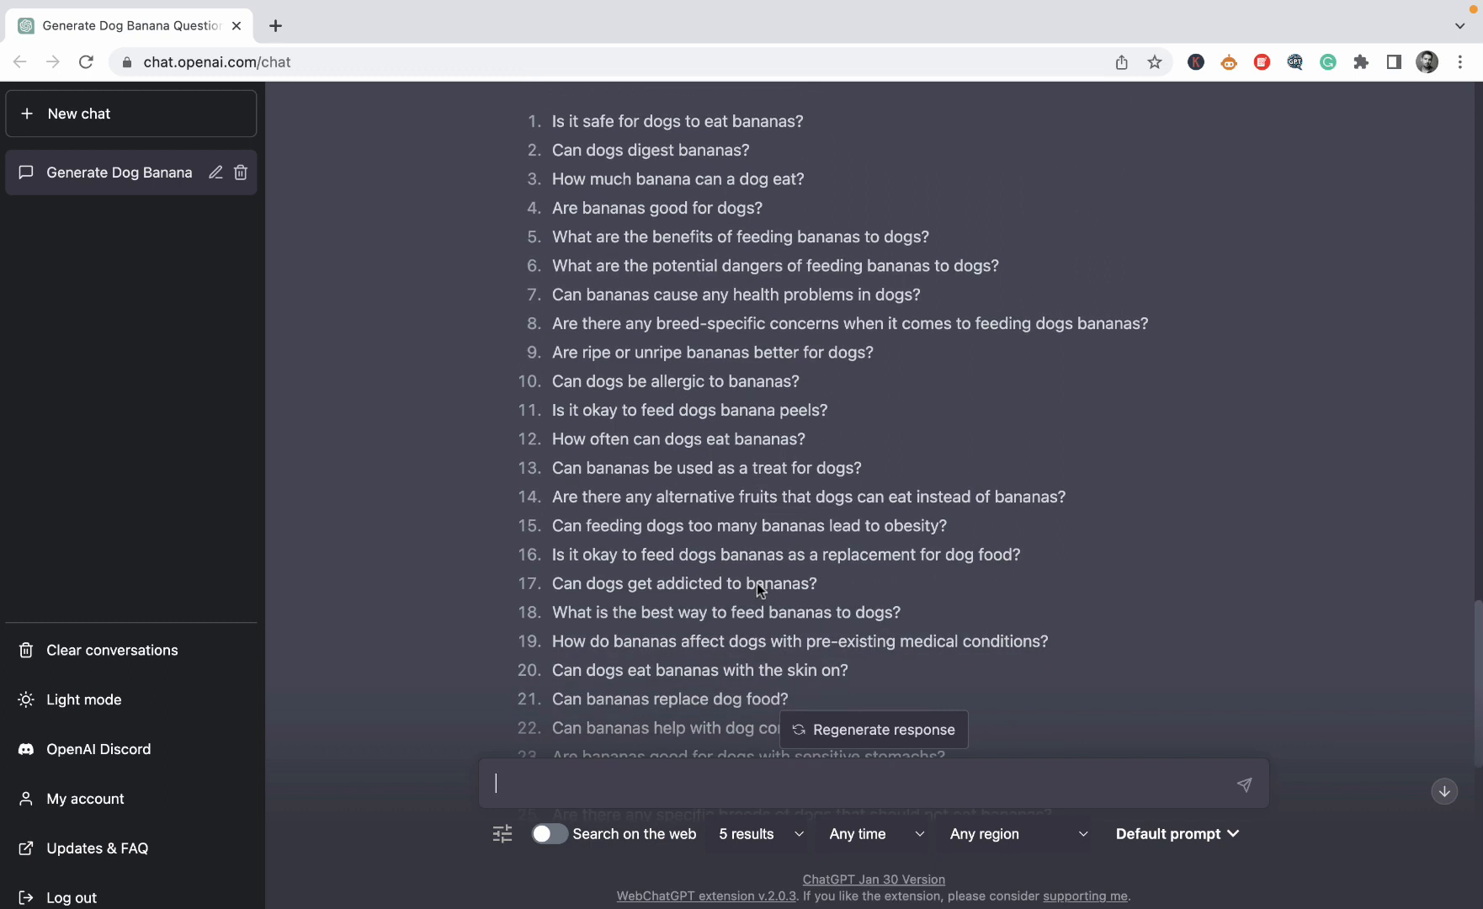
pyautogui.moveTo(636, 597)
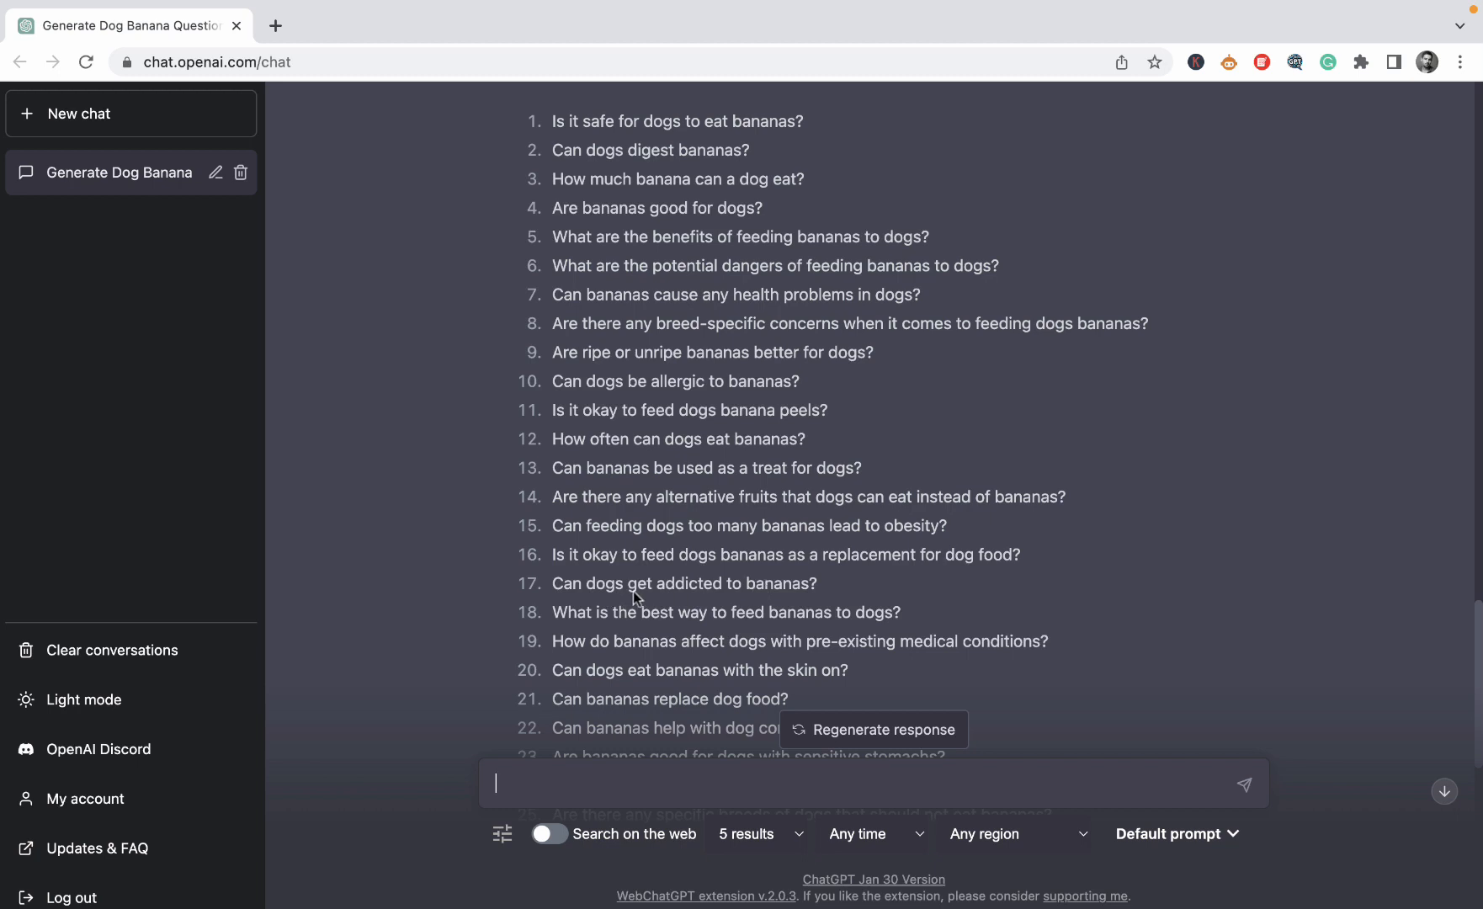
pyautogui.scroll(-3)
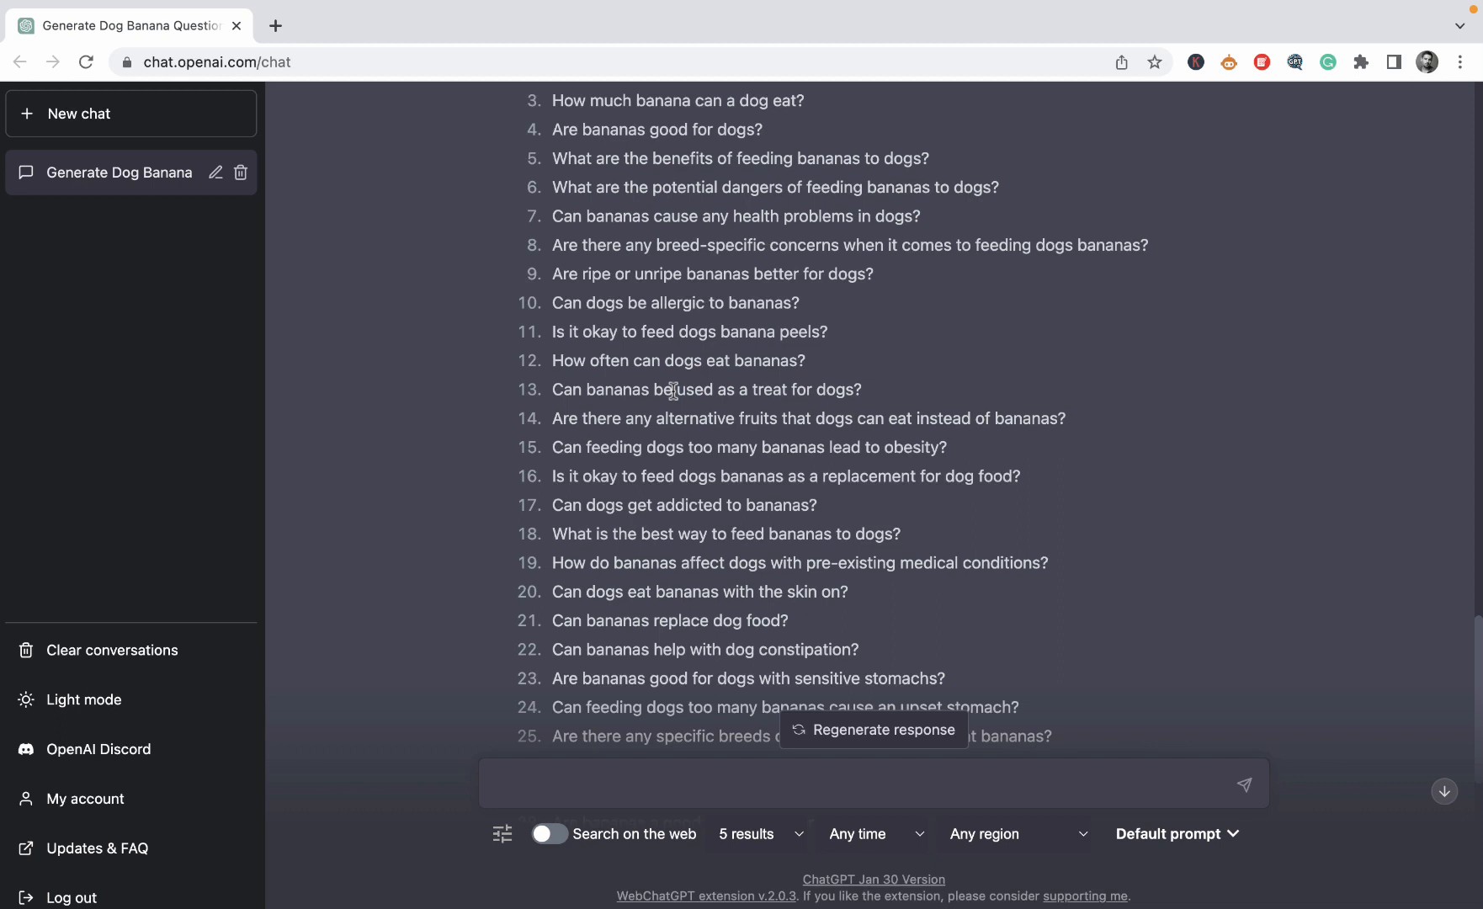
pyautogui.scroll(-3)
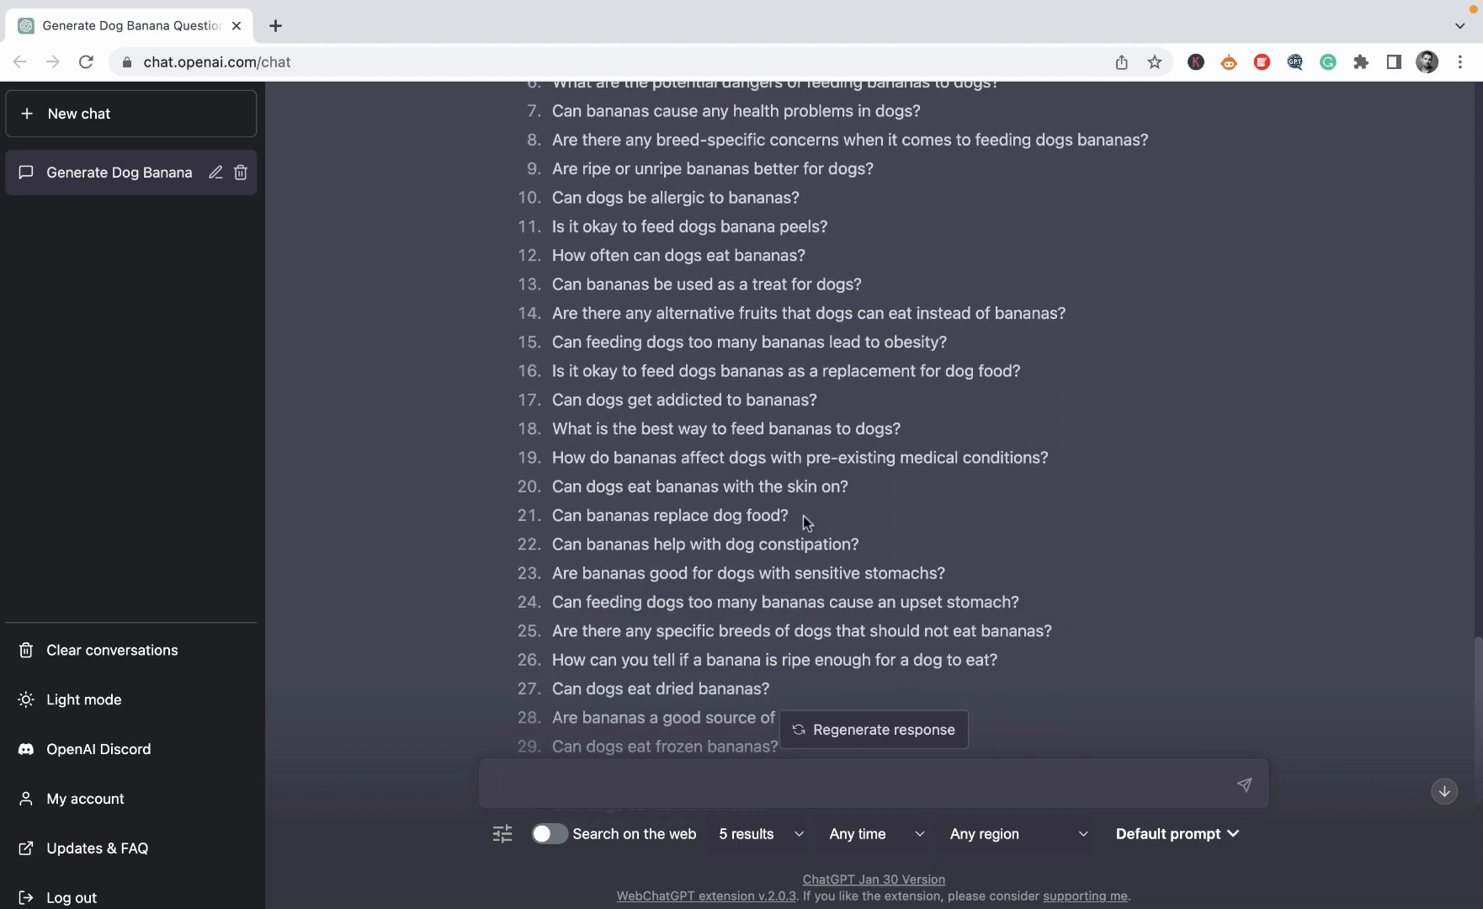
pyautogui.scroll(-3)
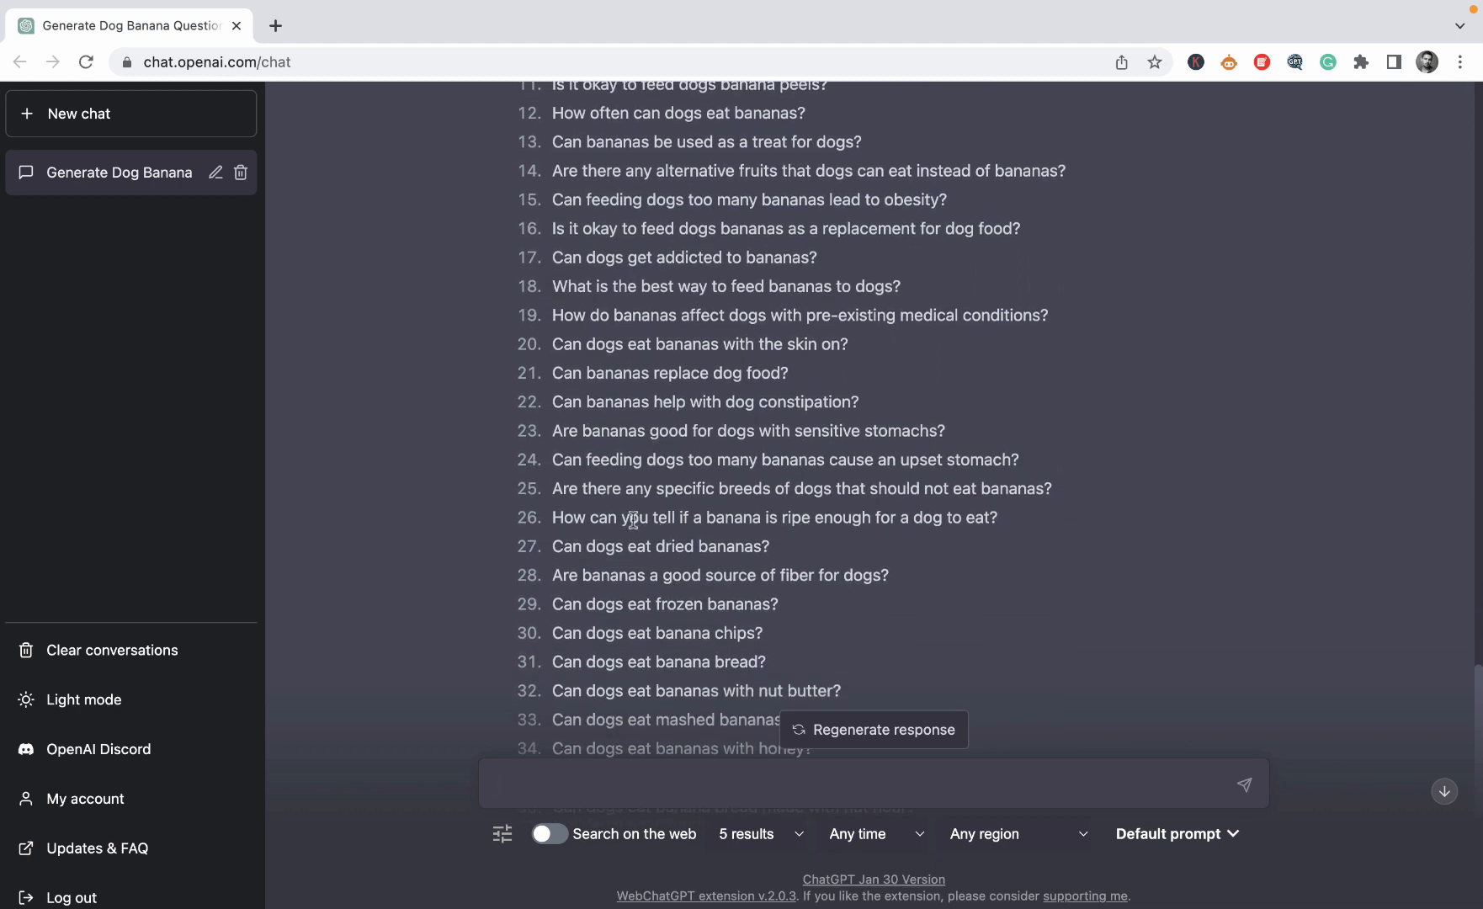
pyautogui.scroll(-3)
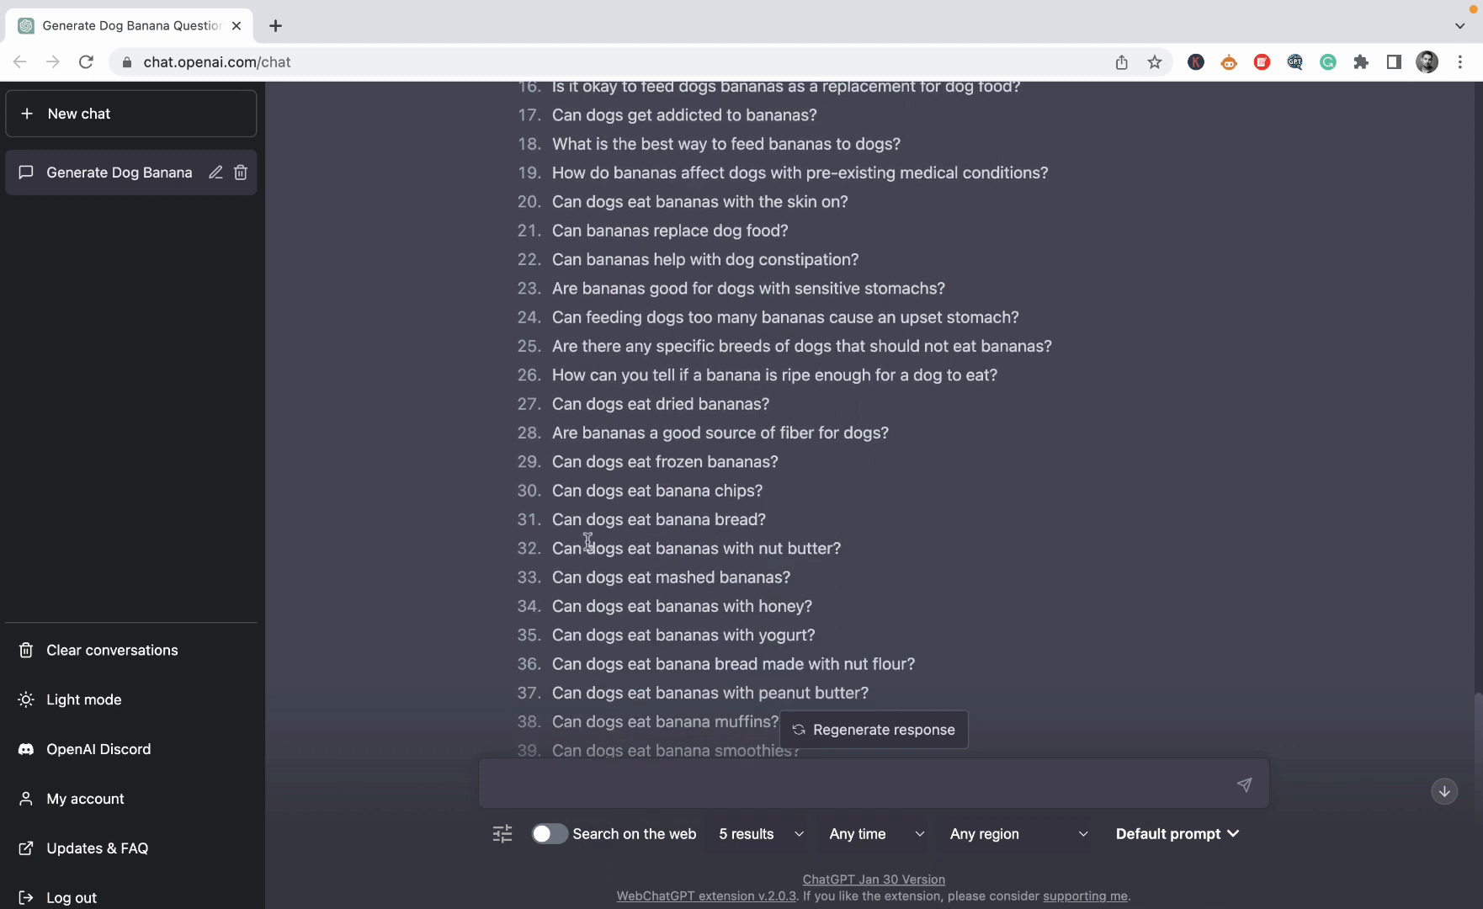
pyautogui.scroll(-3)
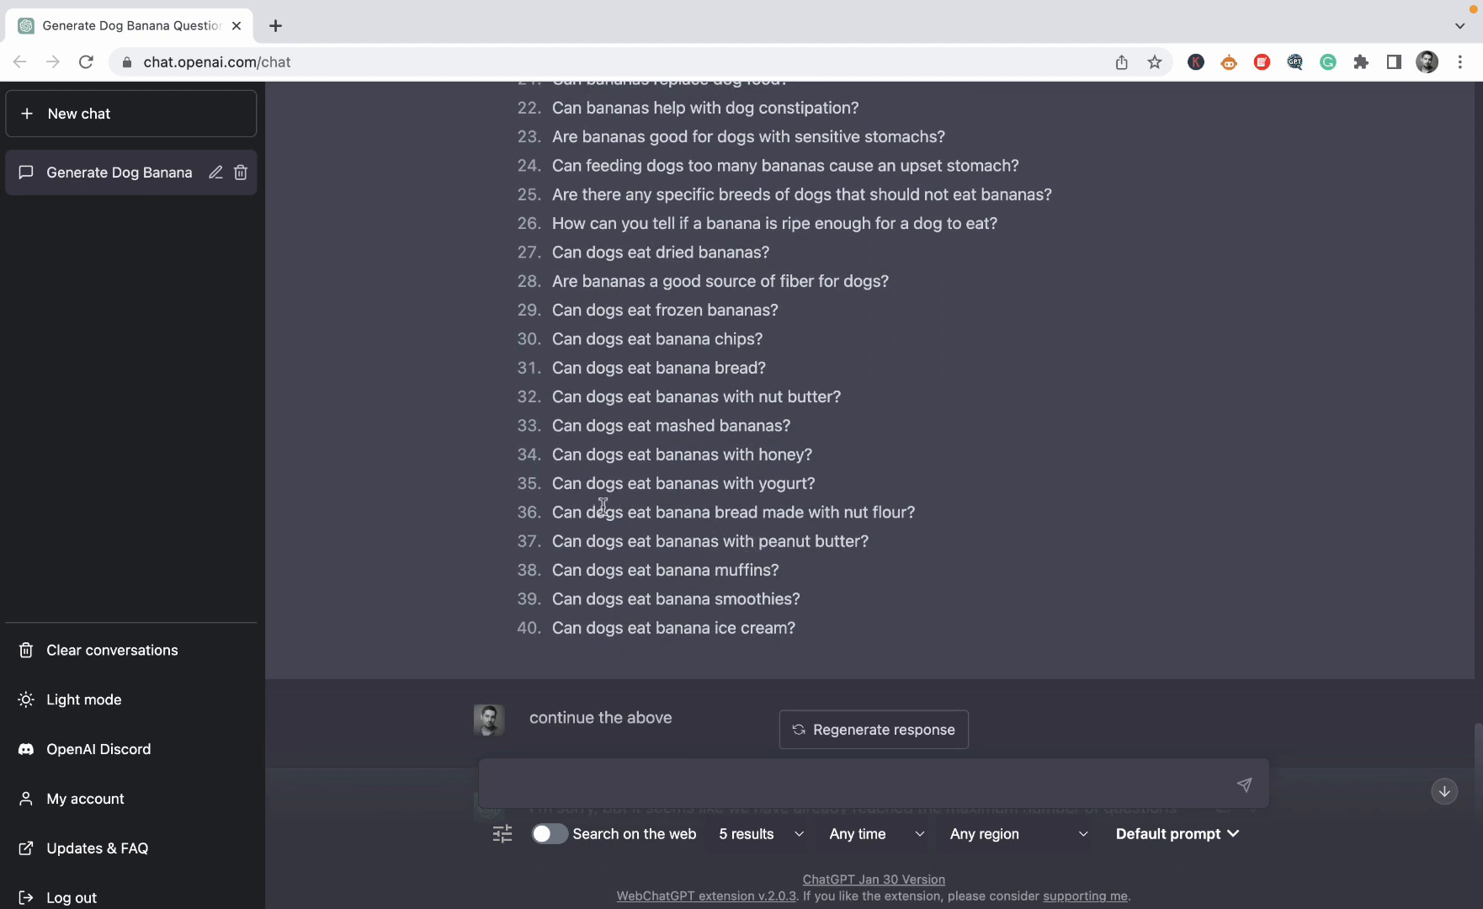
pyautogui.moveTo(819, 496)
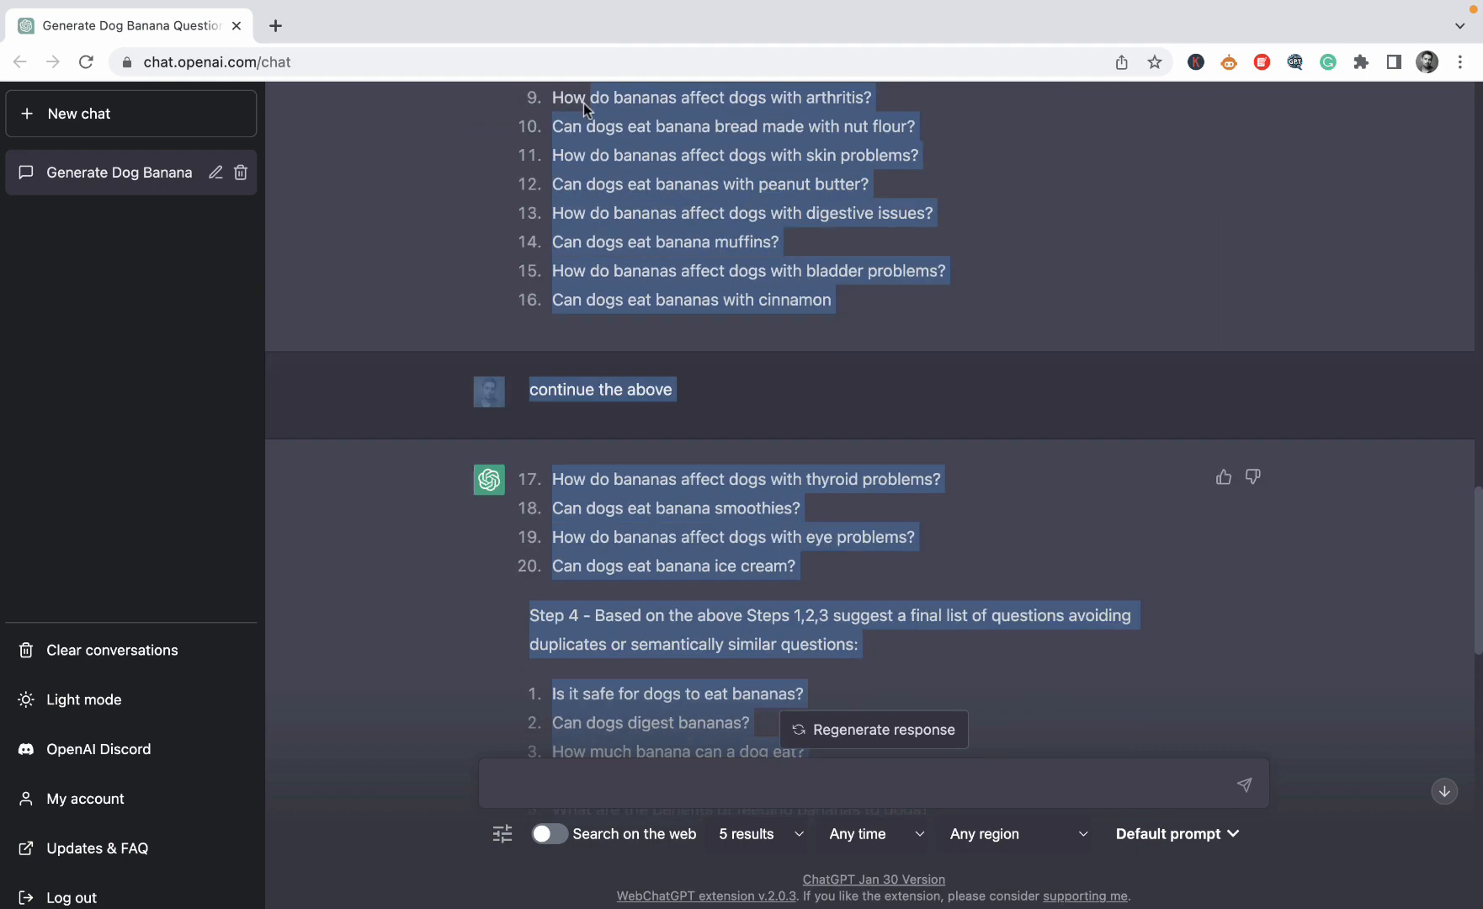
pyautogui.scroll(-3)
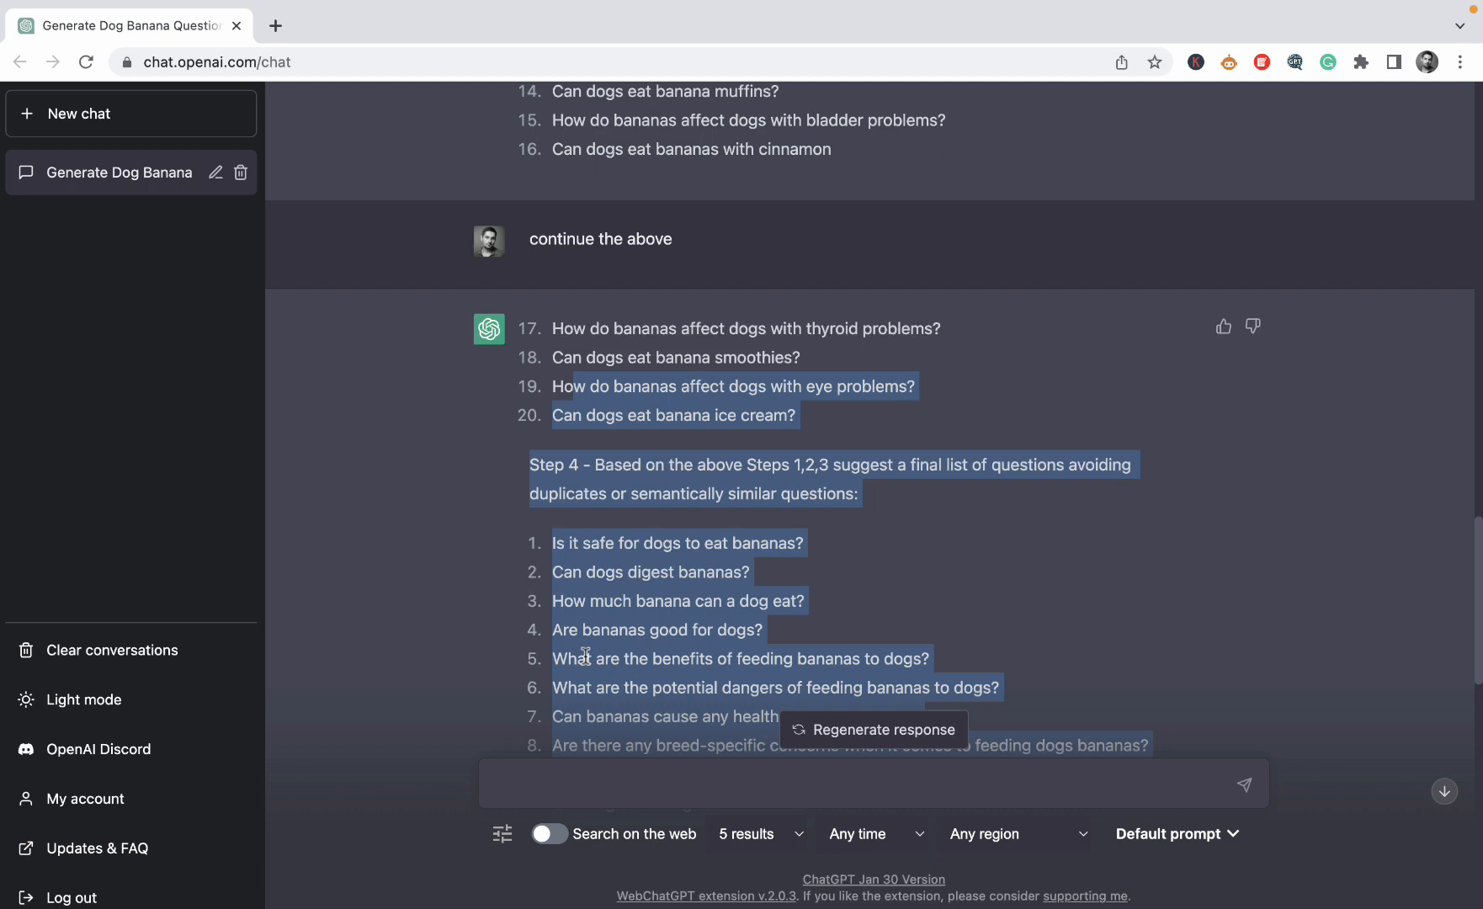
pyautogui.scroll(-3)
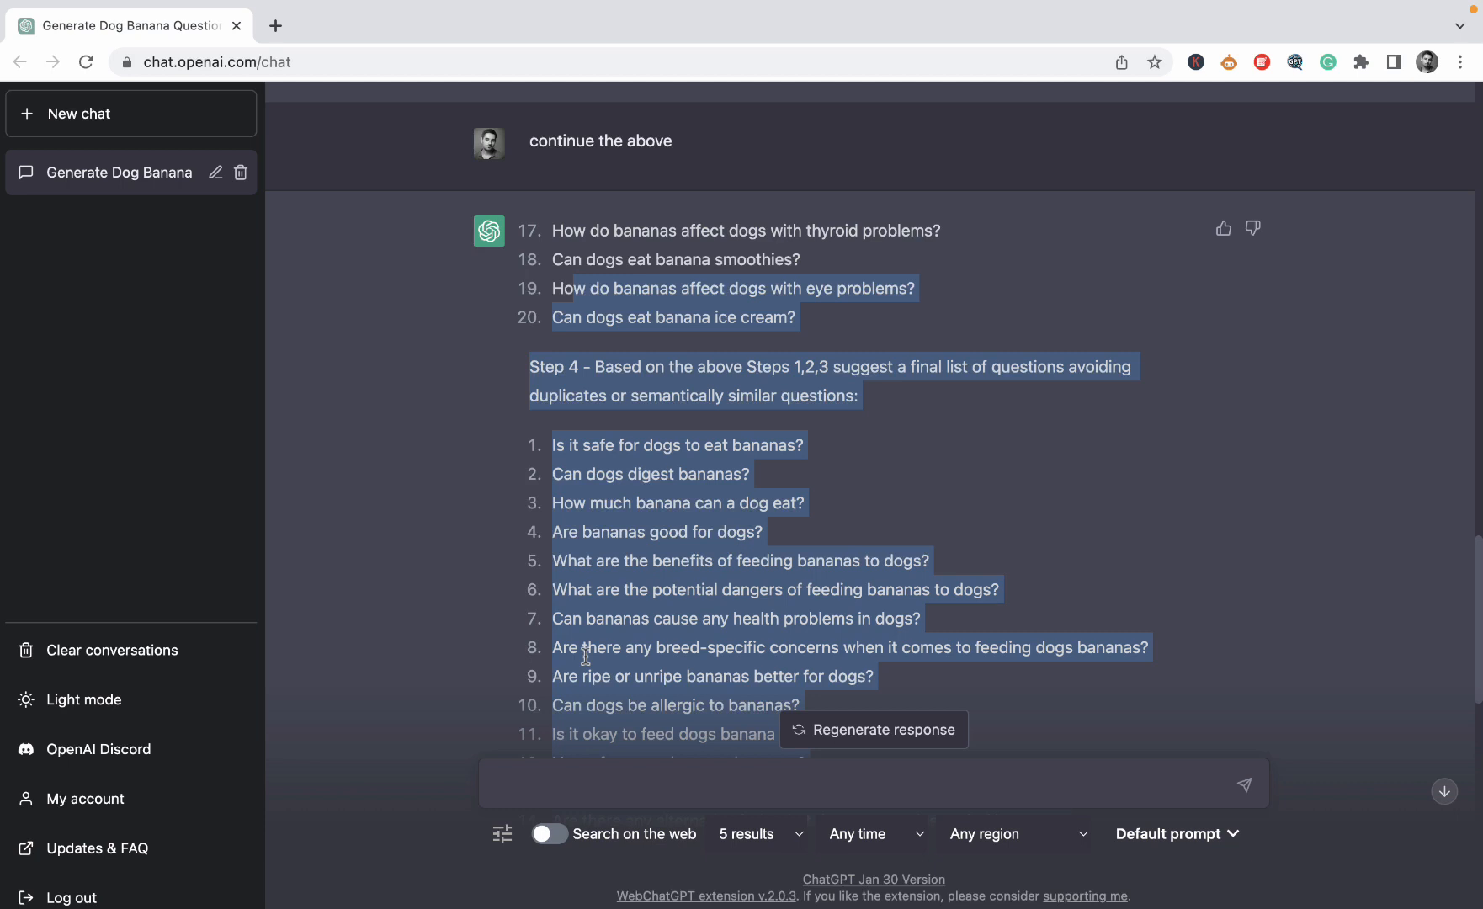
pyautogui.moveTo(537, 471)
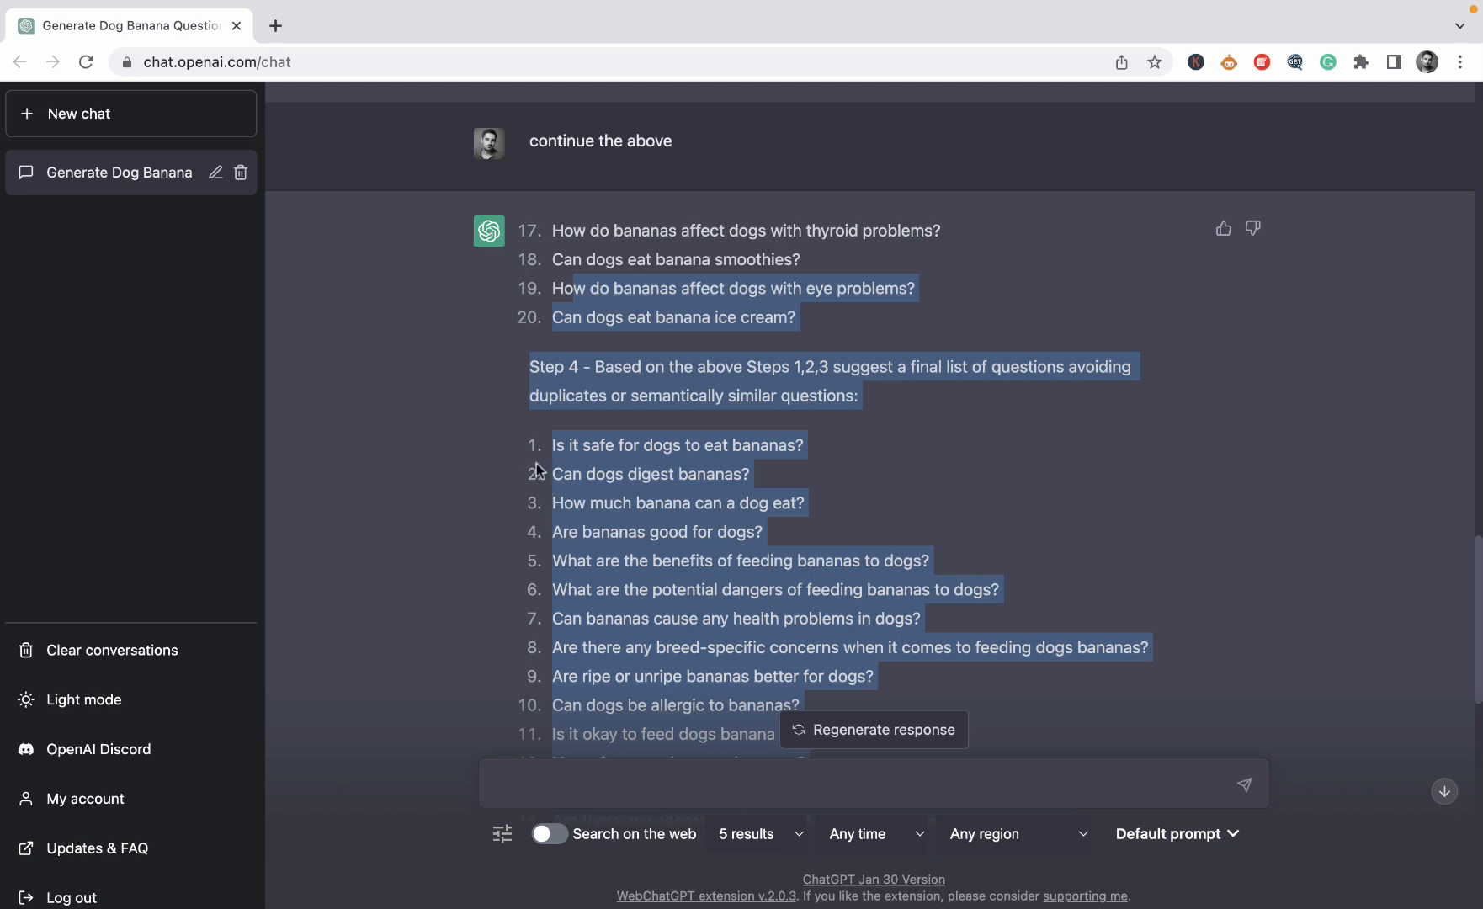
pyautogui.click(822, 619)
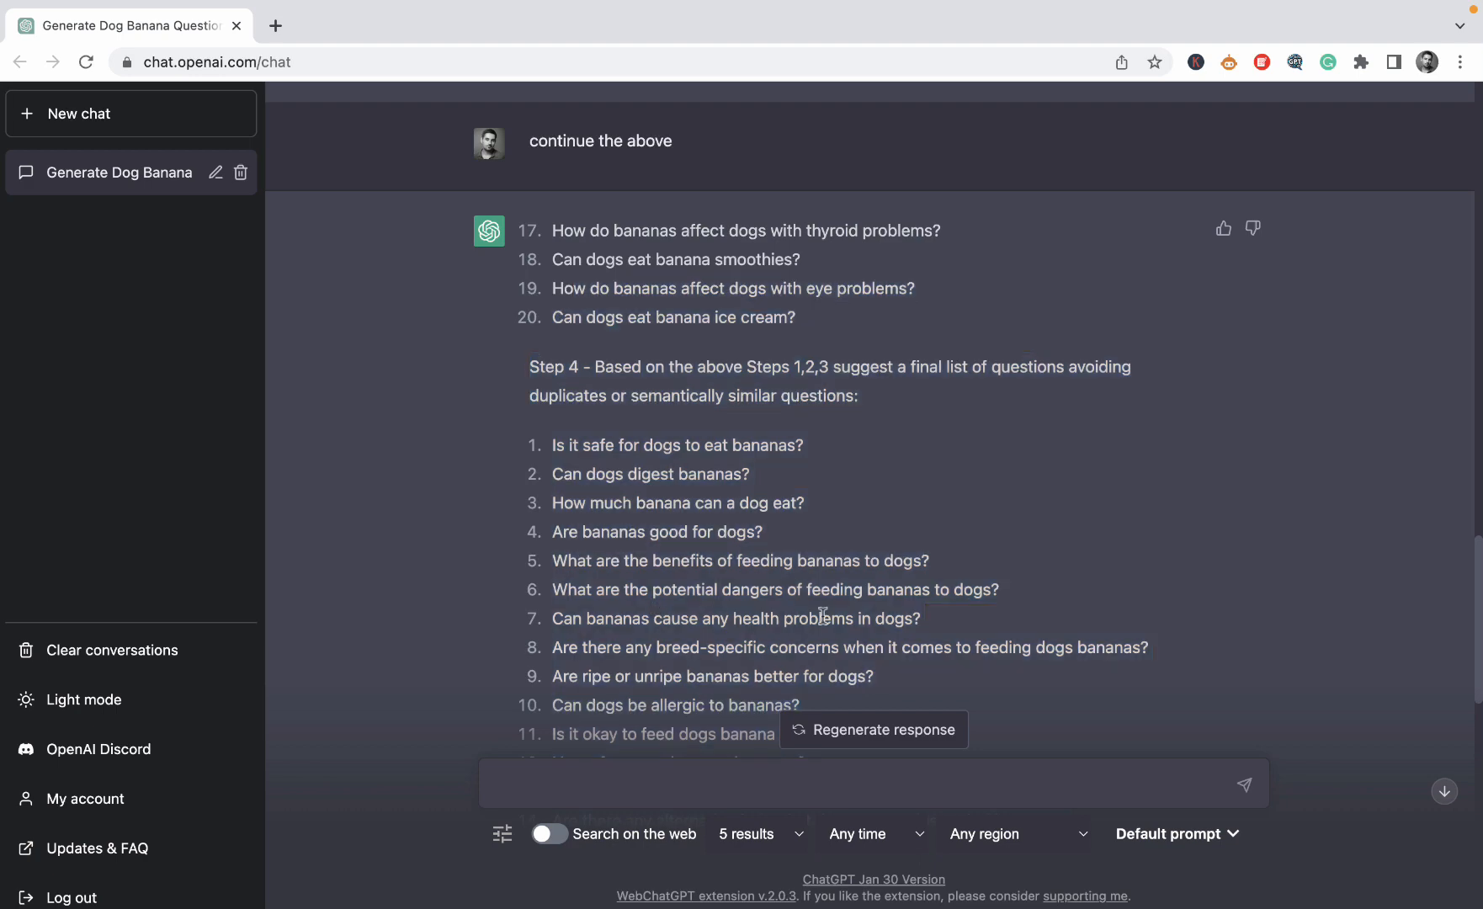
pyautogui.scroll(-3)
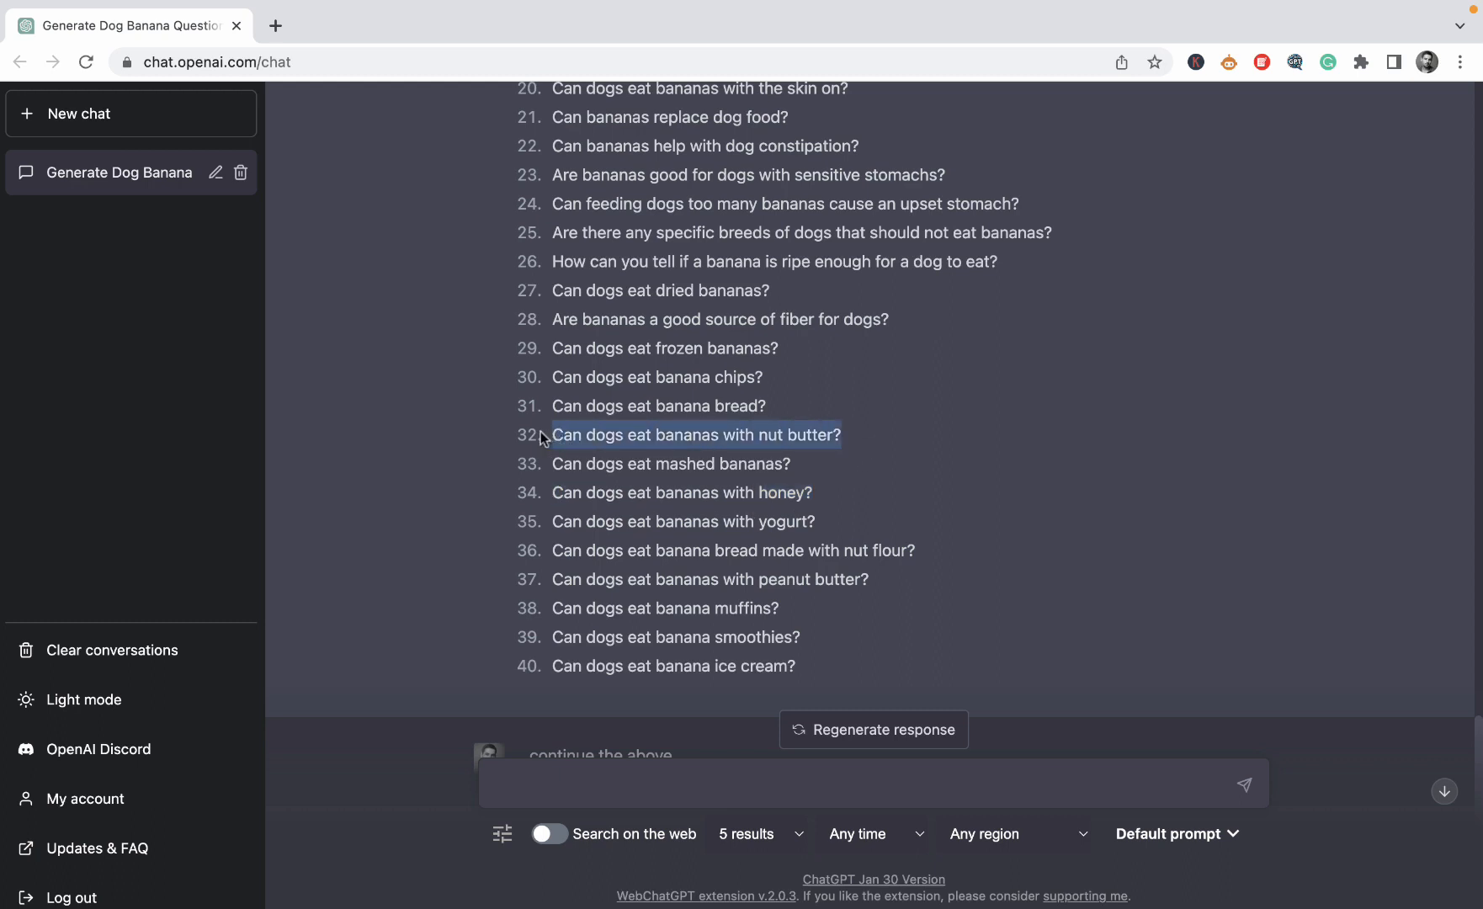
pyautogui.moveTo(764, 441)
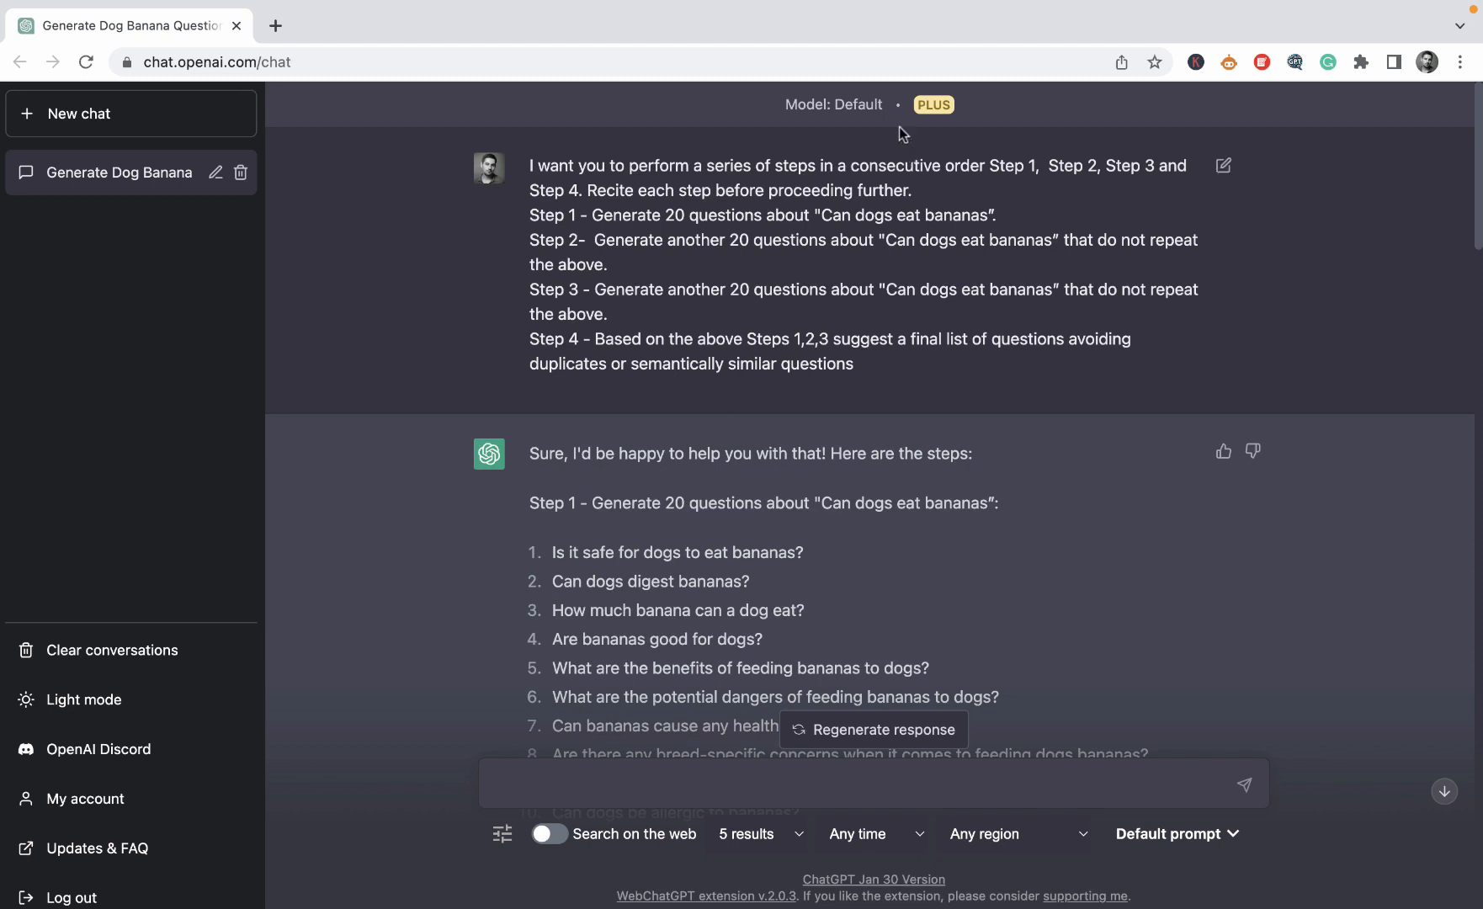
pyautogui.moveTo(900, 105)
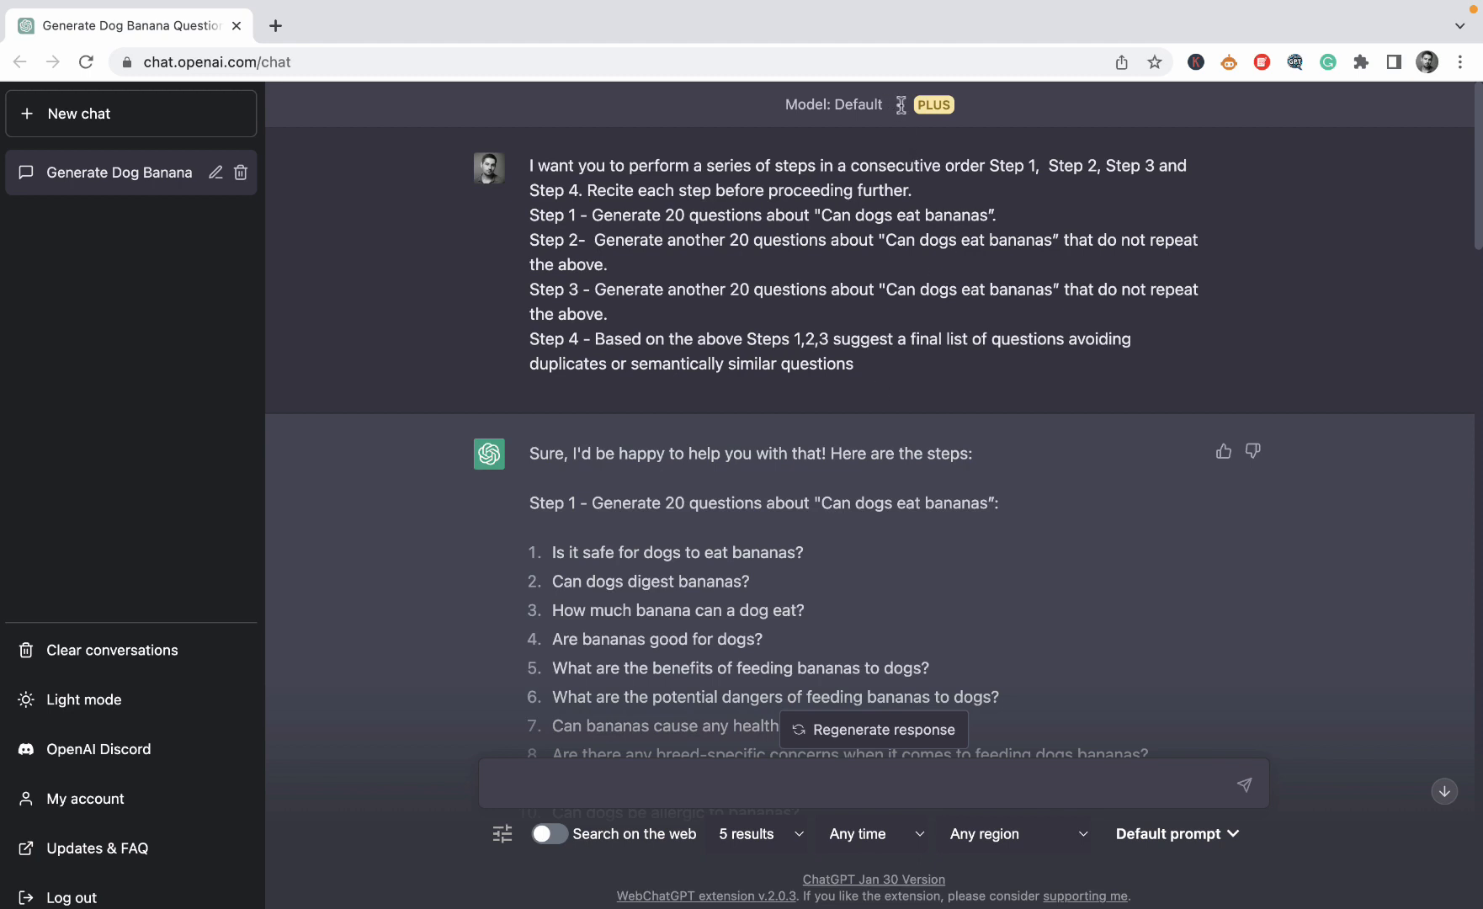
pyautogui.moveTo(904, 117)
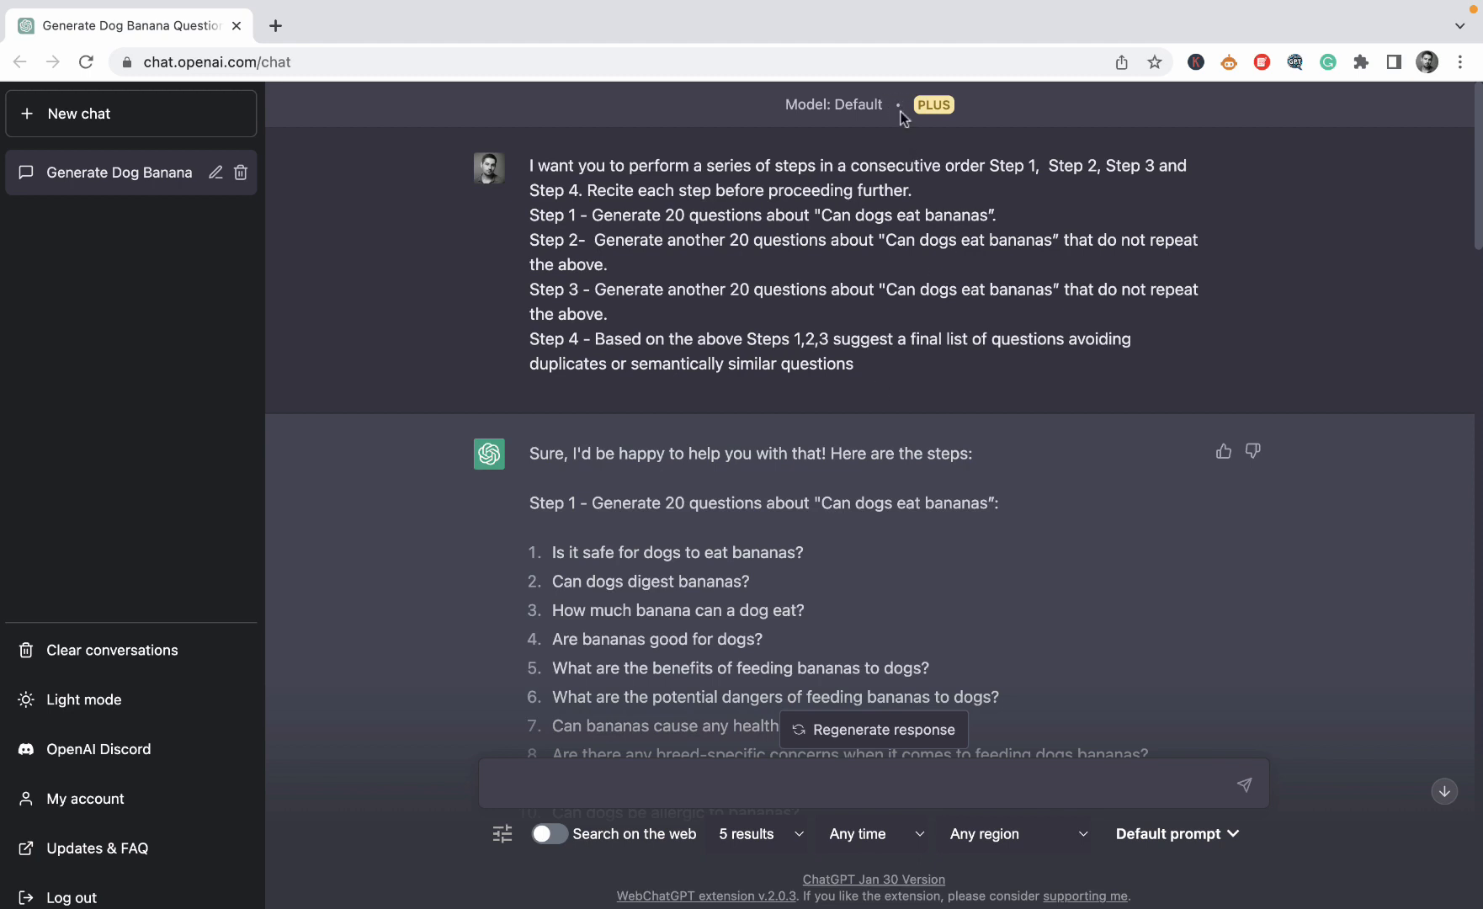